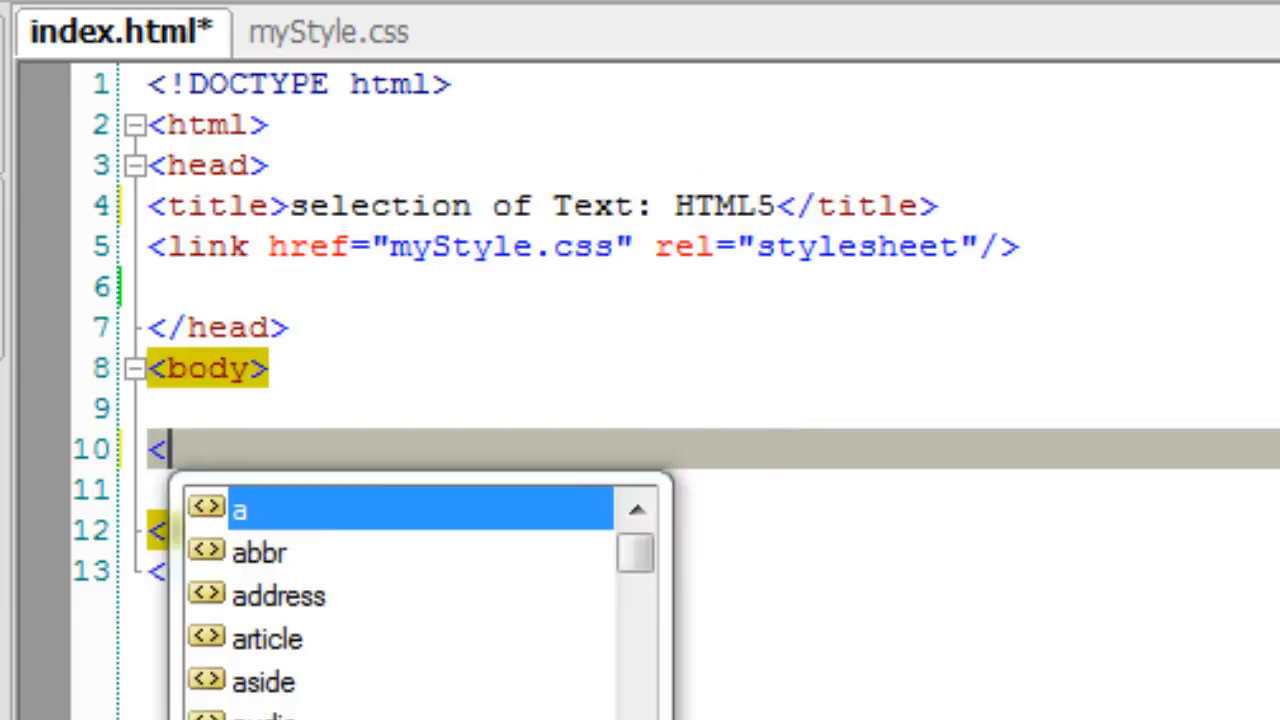
Add a Name label and a text input pre-filled with 'Satish, CEO Technotip.com'.
{"action": "type", "text": "label for=:"}
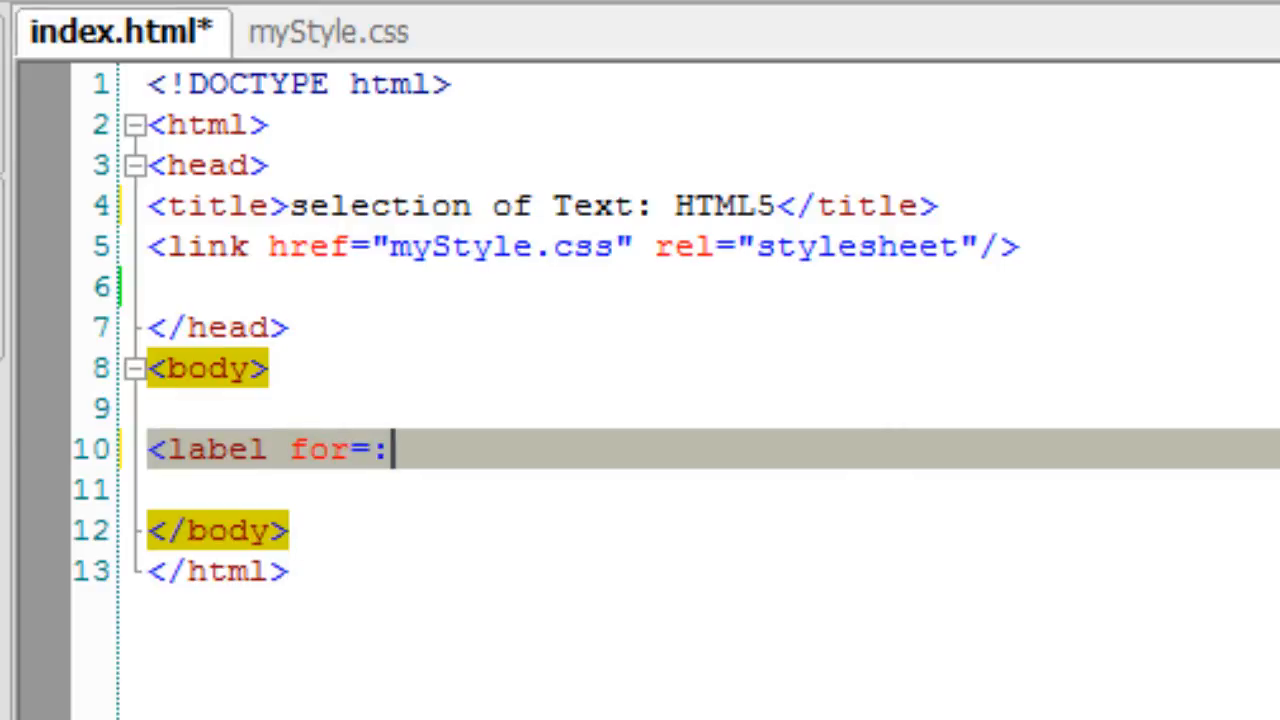
{"action": "type", "text": "\"name\">Name</label>"}
{"action": "left_click", "coordinate": [714, 489]}
{"action": "type", "text": "<input type=\"text\"/>"}
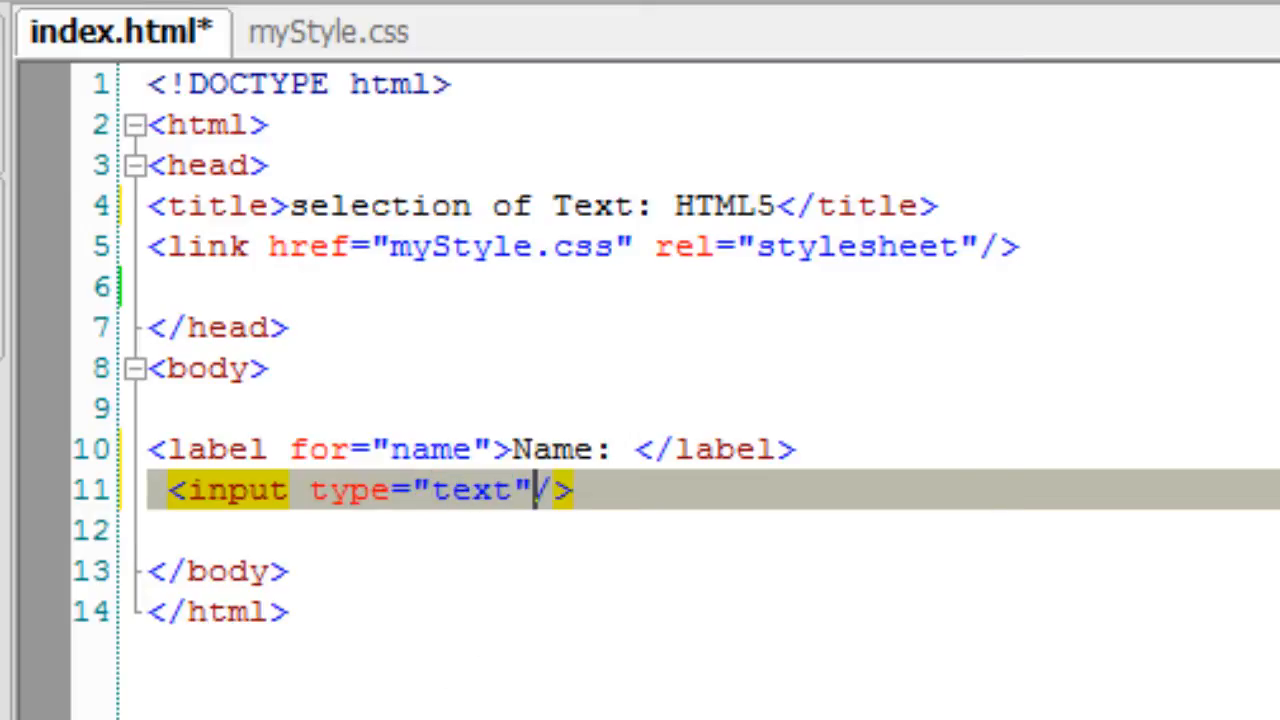
{"action": "type", "text": "value=\"\""}
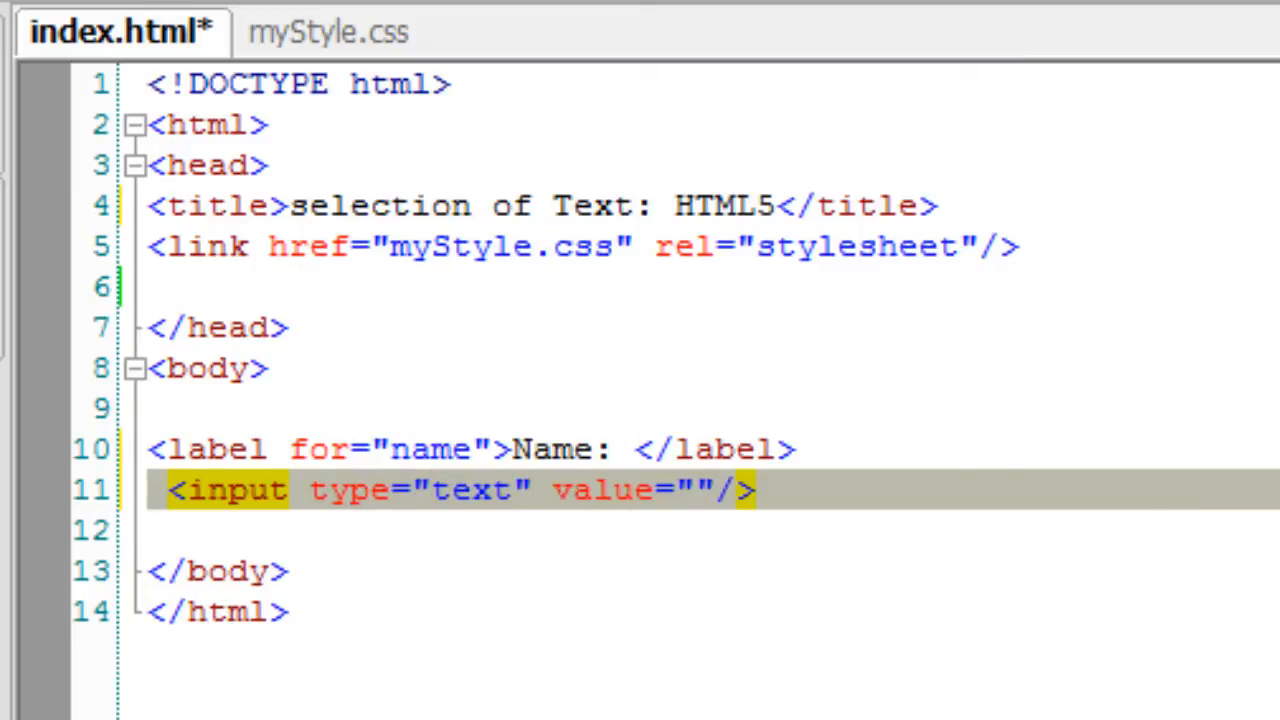
{"action": "type", "text": "Satish CEO Te"}
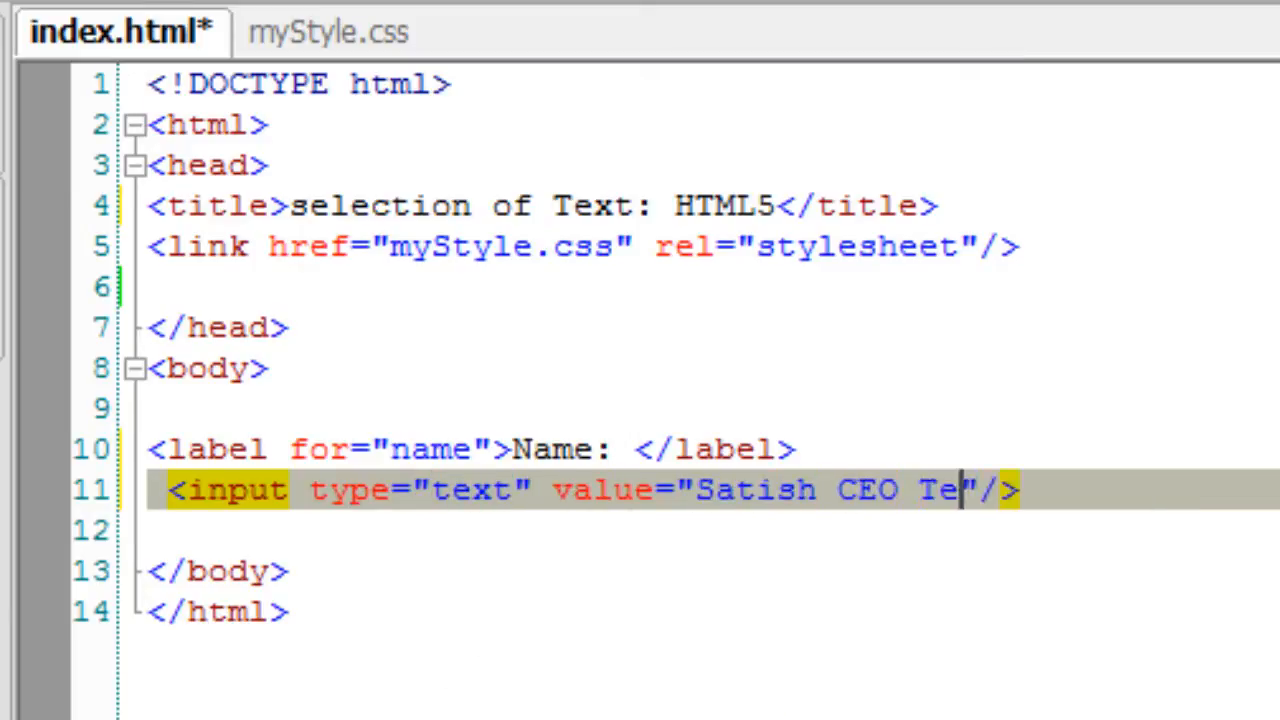
{"action": "type", "text": "chnotip.com"}
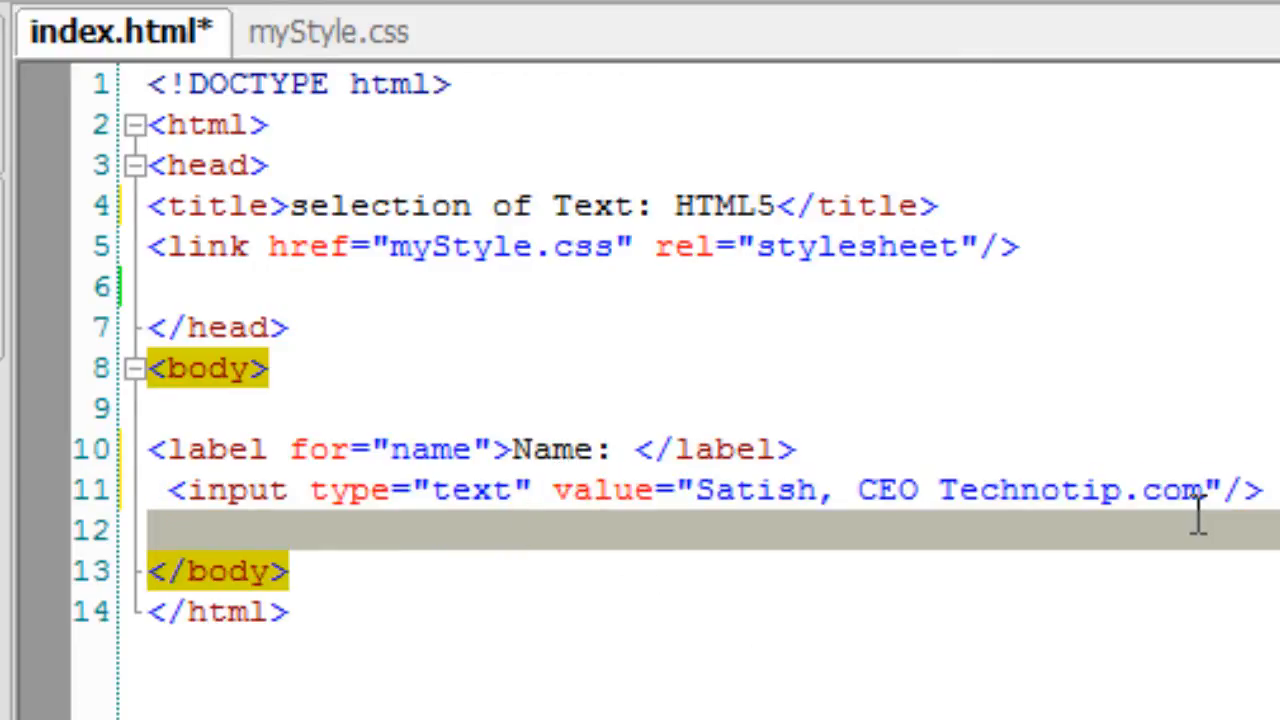
Add a Select button with an onclick attribute below the input.
{"action": "type", "text": "<button"}
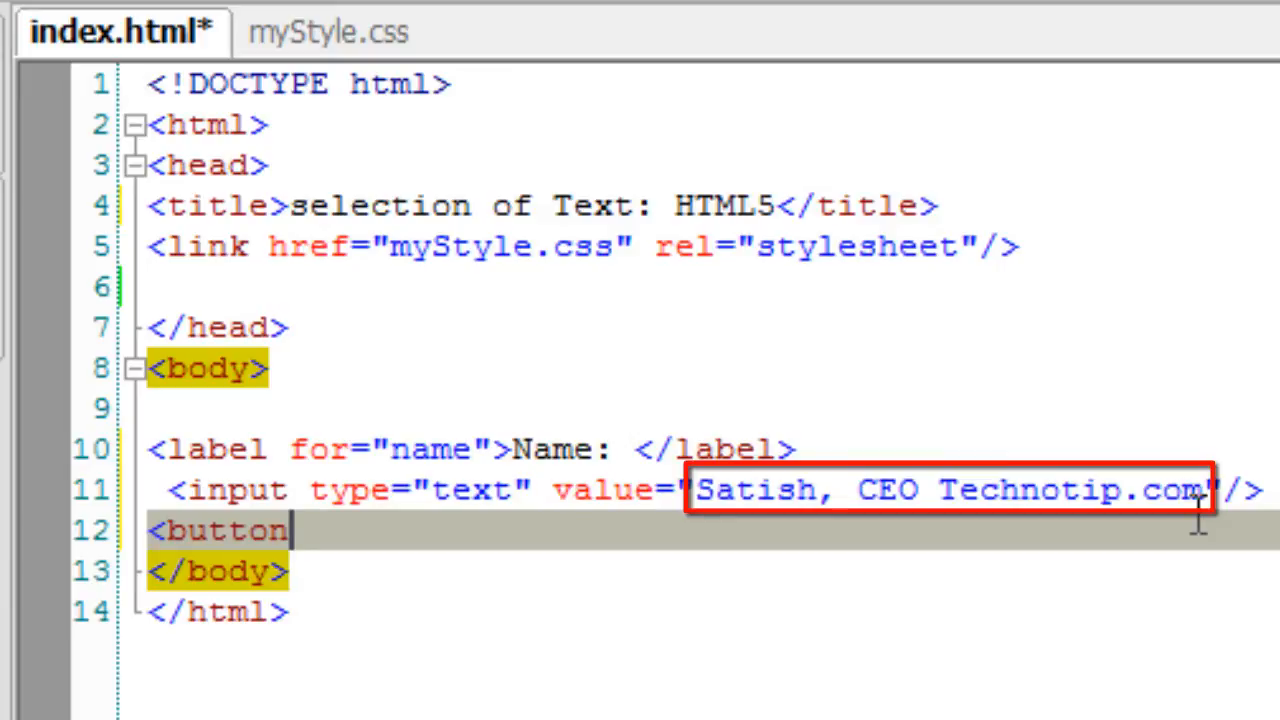
{"action": "type", "text": "onclick=\"\"></button>"}
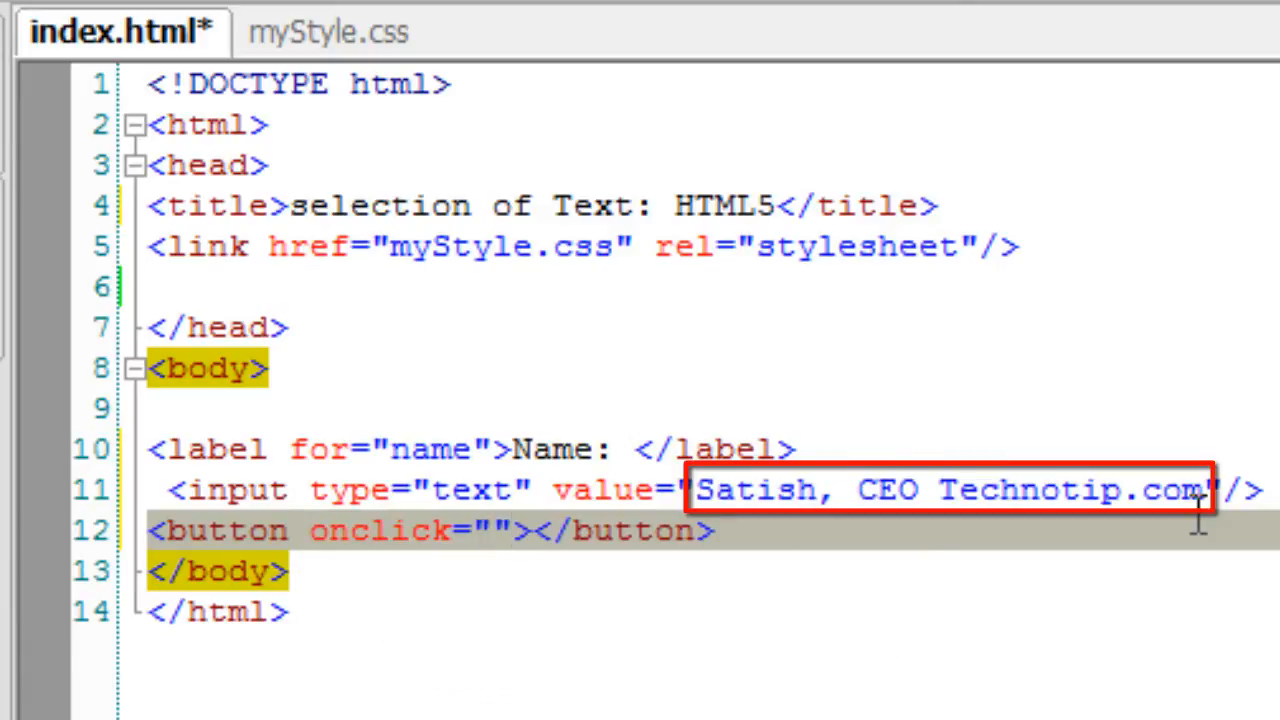
{"action": "type", "text": "Select"}
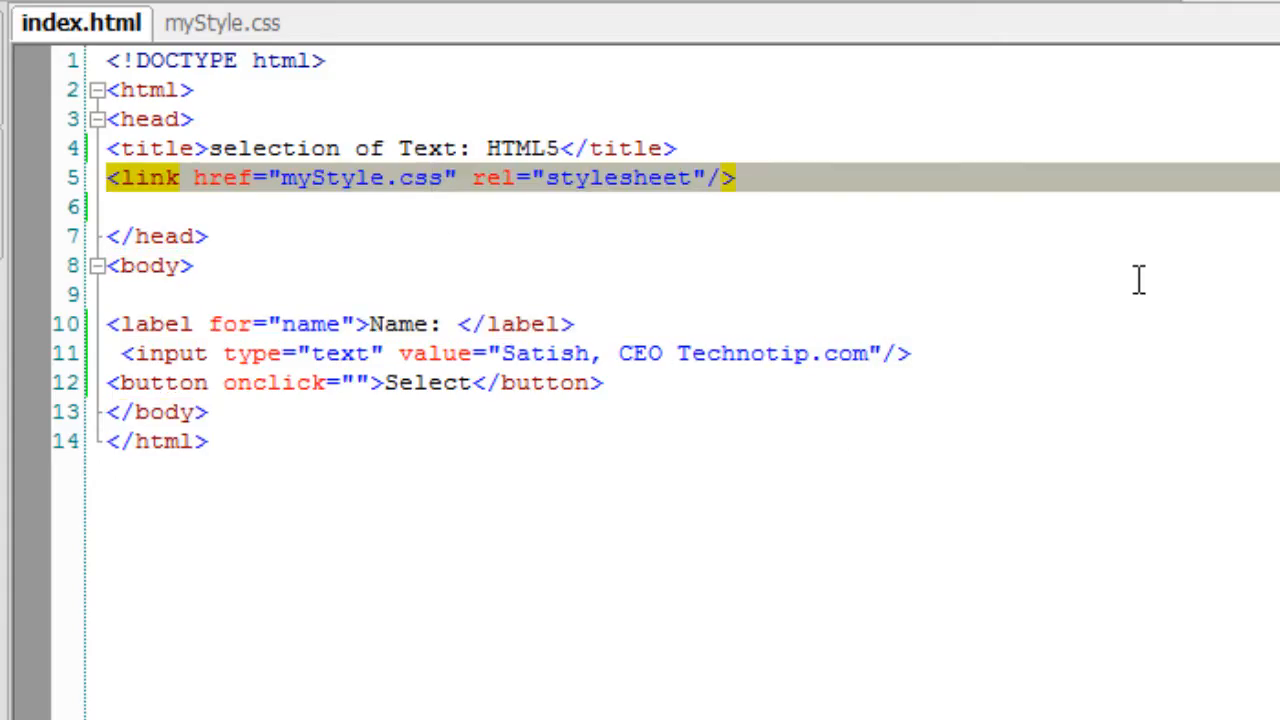
Write a head script block with an empty select() function and give the input id 'name'.
{"action": "type", "text": "<script></script>"}
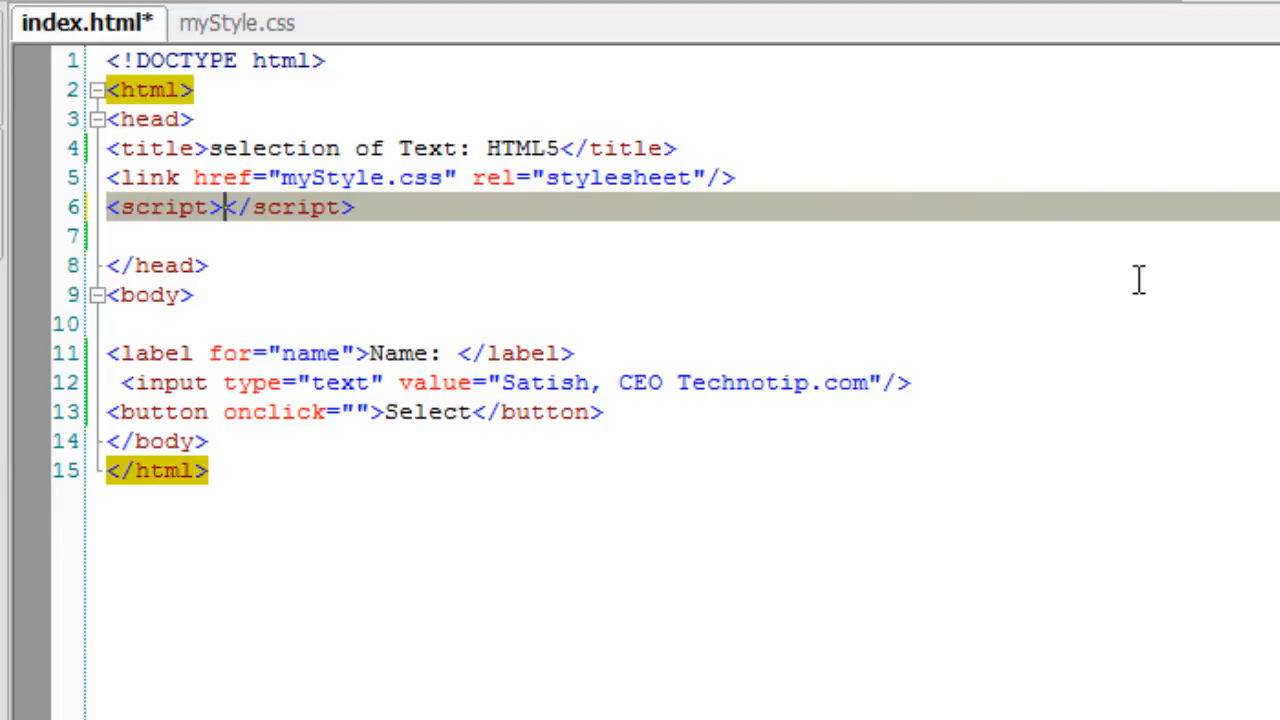
{"action": "type", "text": "fu"}
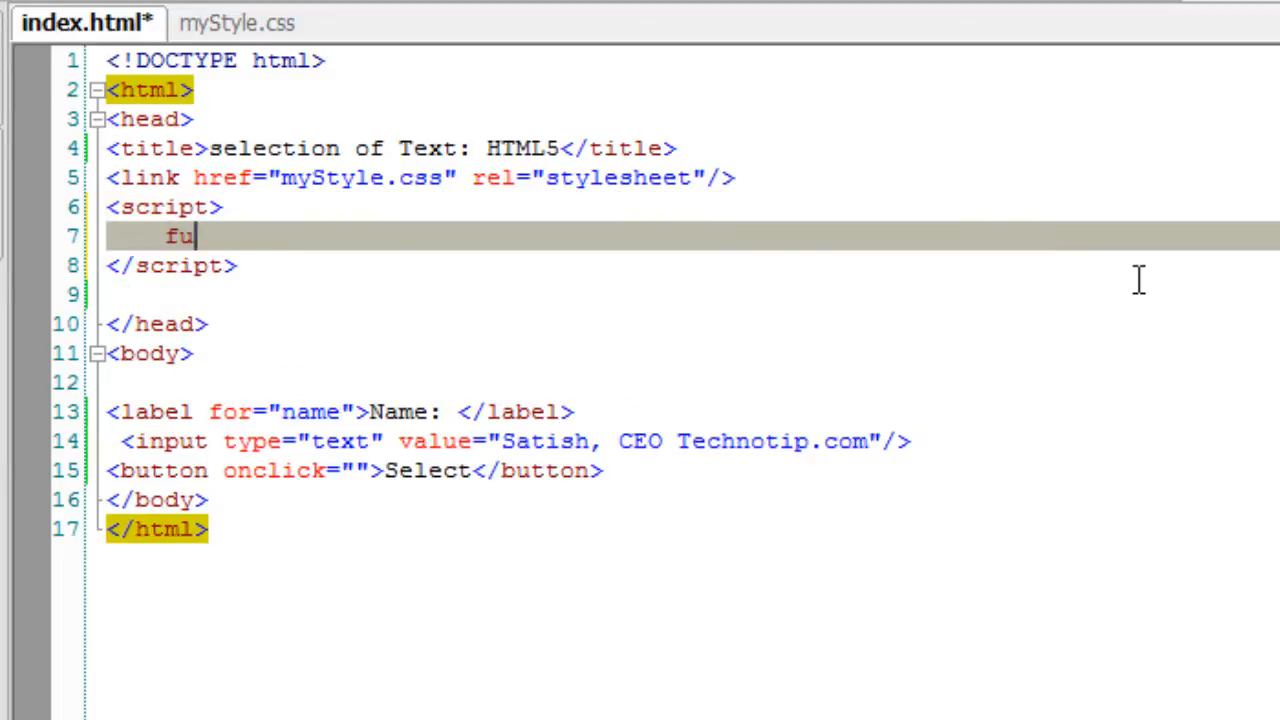
{"action": "type", "text": "nction s"}
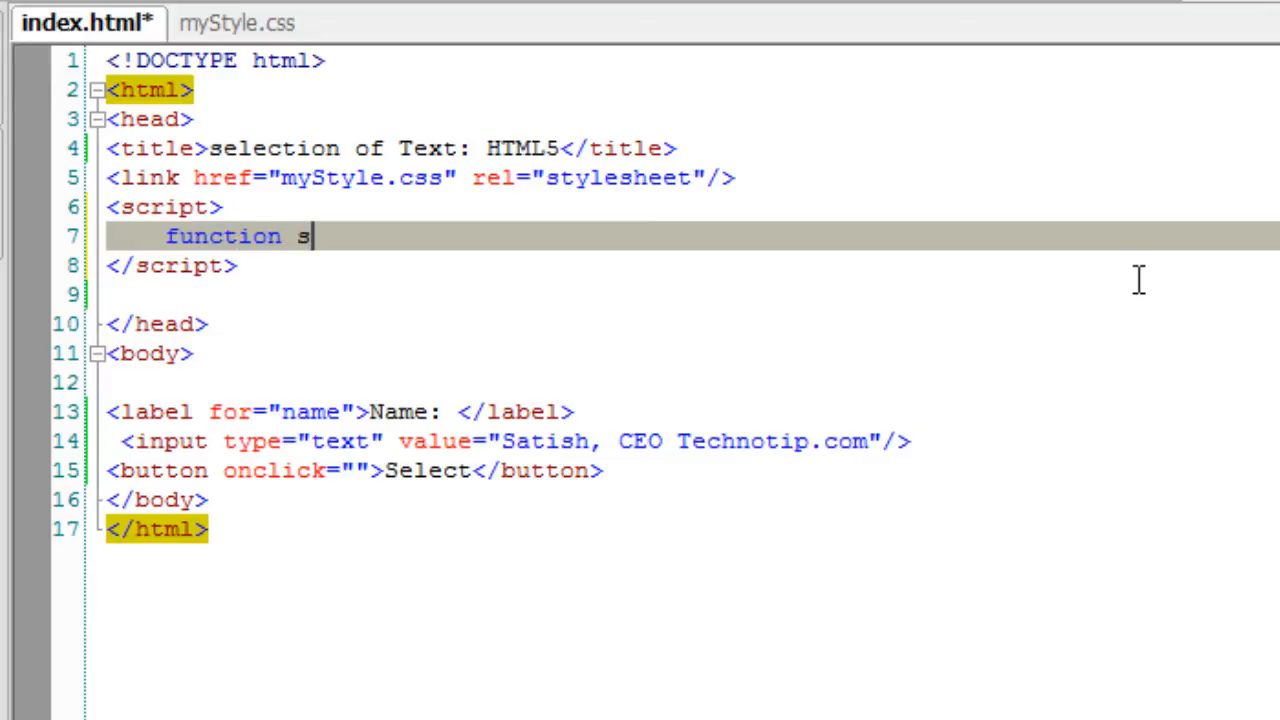
{"action": "type", "text": "elect"}
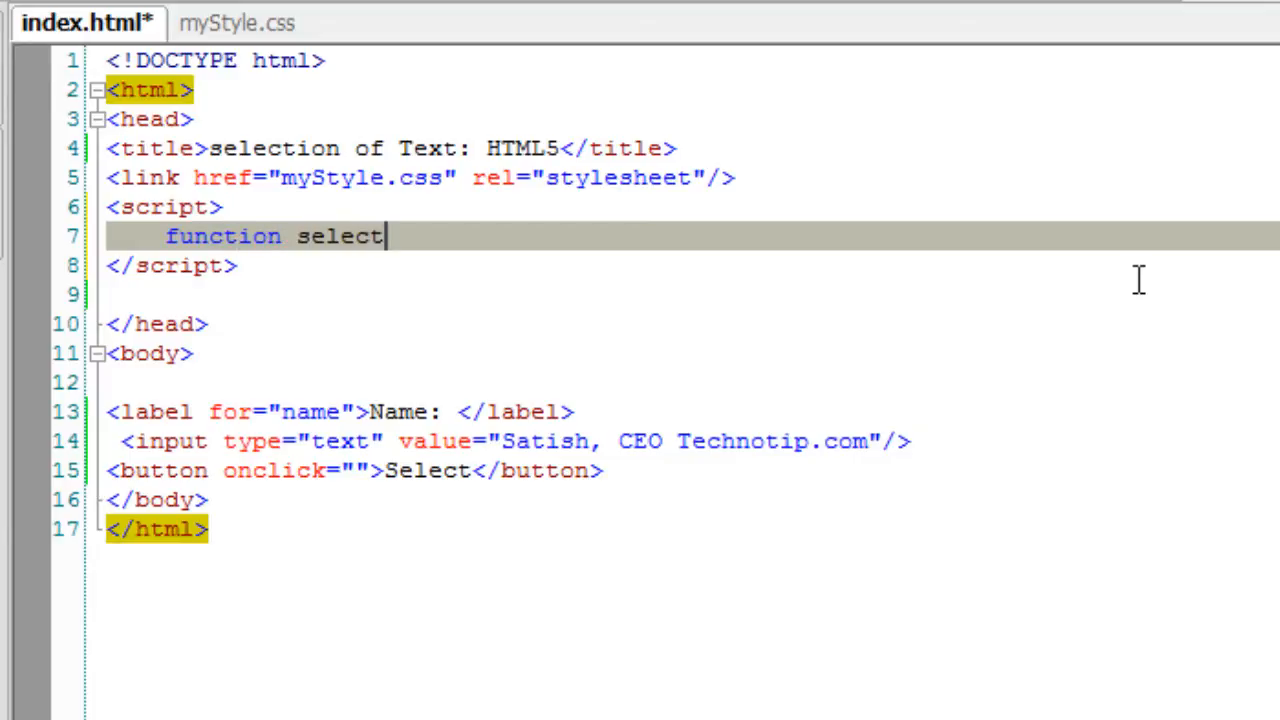
{"action": "type", "text": "(){"}
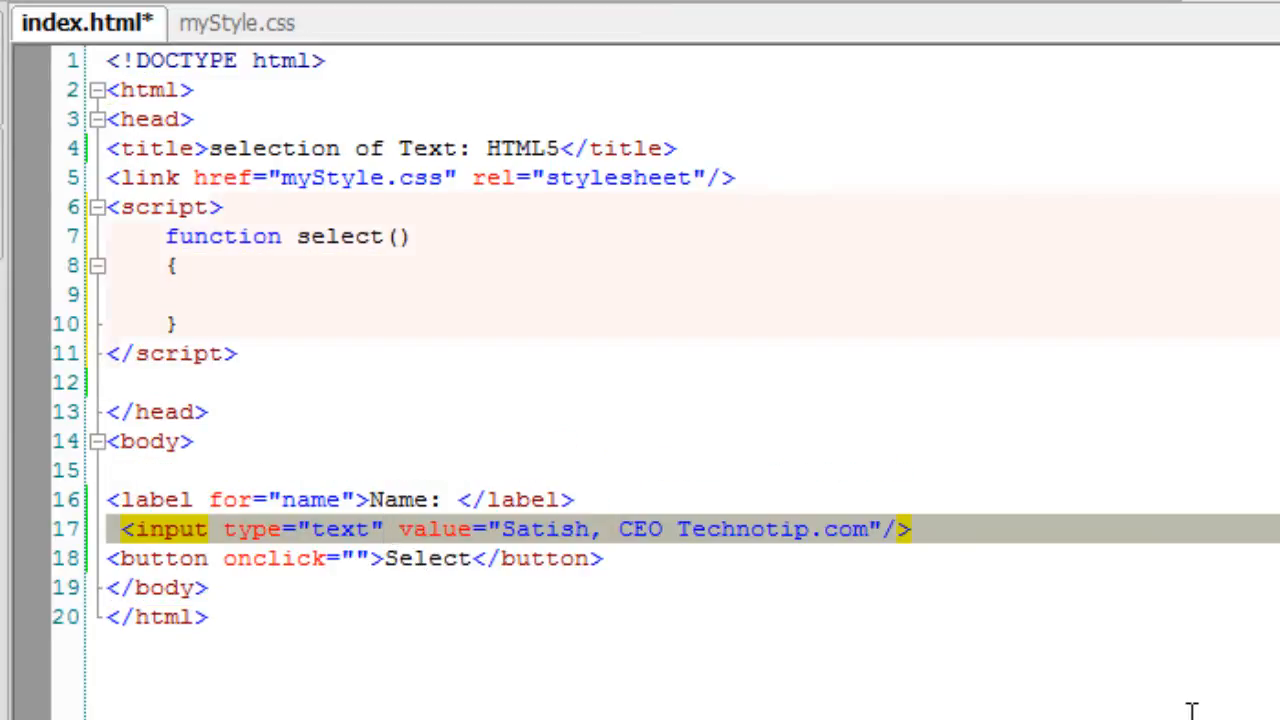
{"action": "type", "text": "id="}
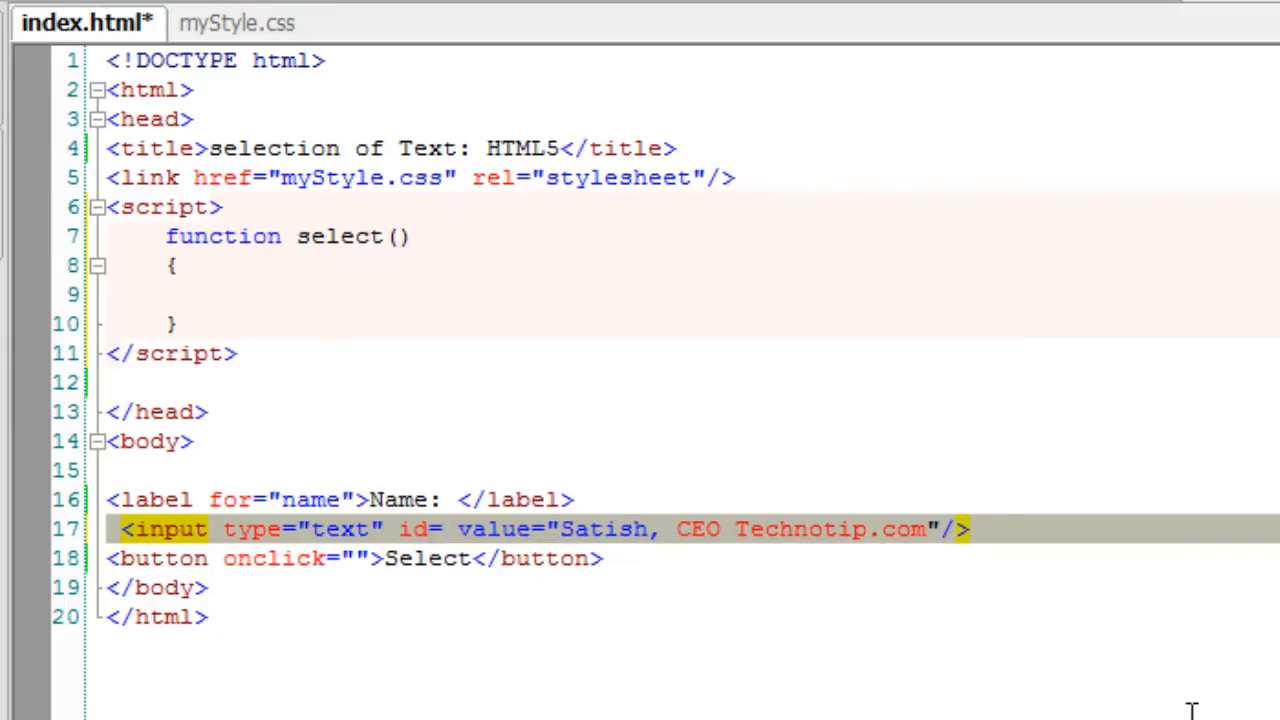
{"action": "type", "text": "\"name\""}
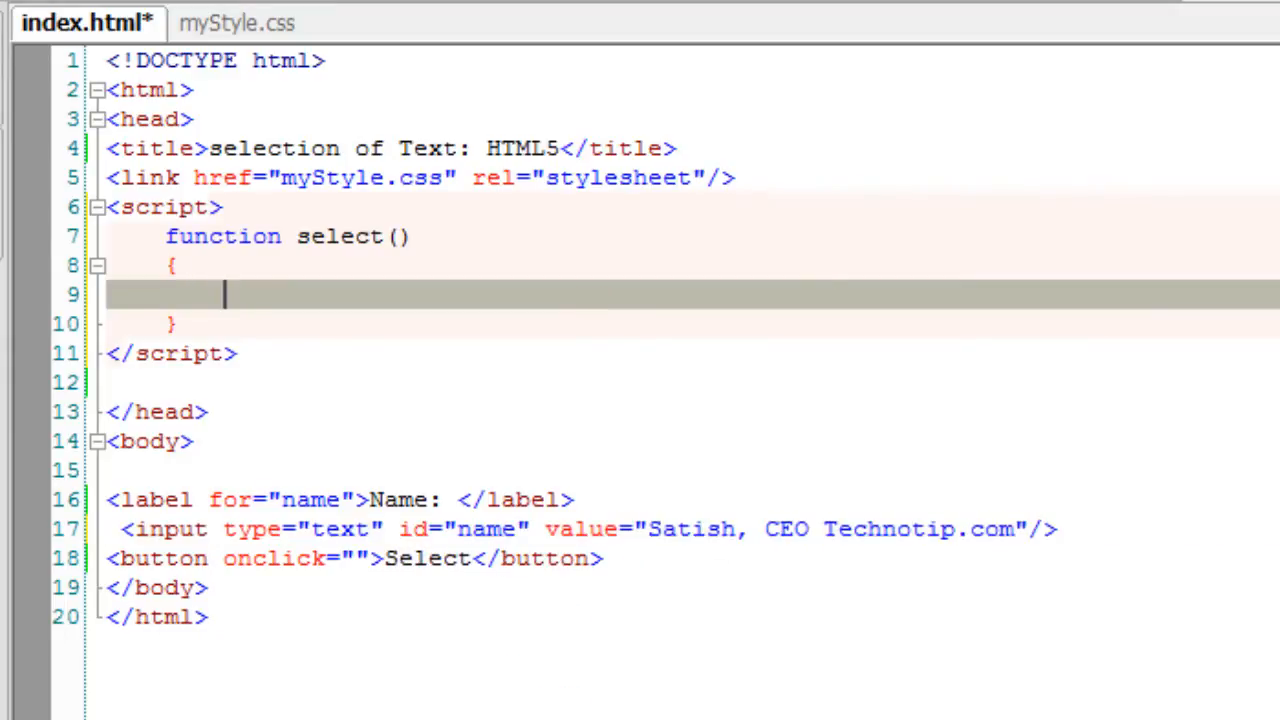
Fill select() with var input = document.getElementById("name") and input.select().
{"action": "type", "text": "var input"}
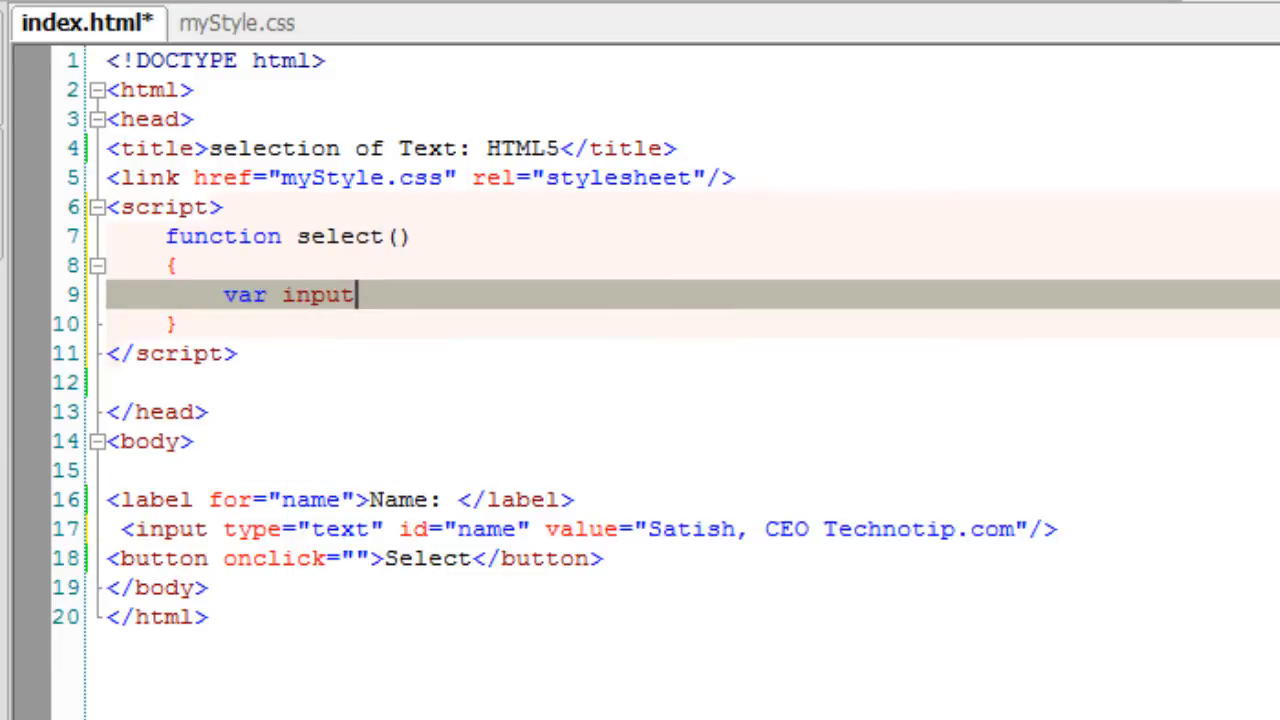
{"action": "type", "text": "="}
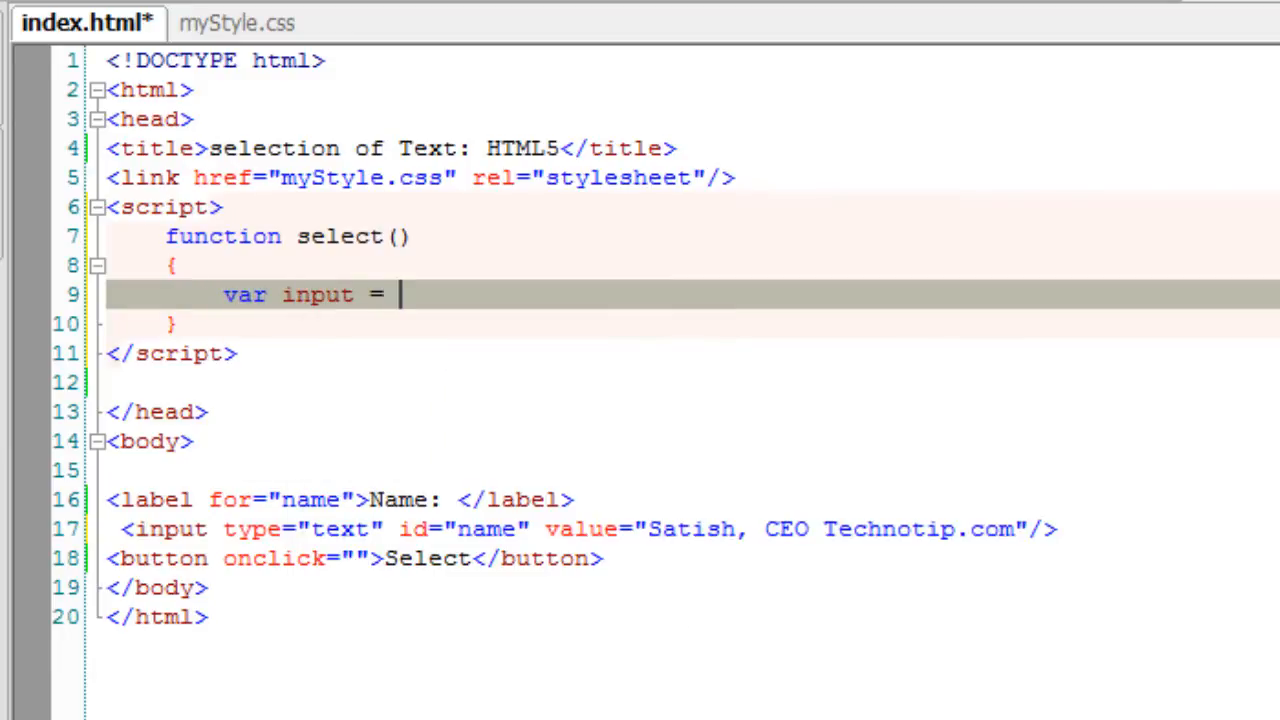
{"action": "type", "text": "document.getElementById("}
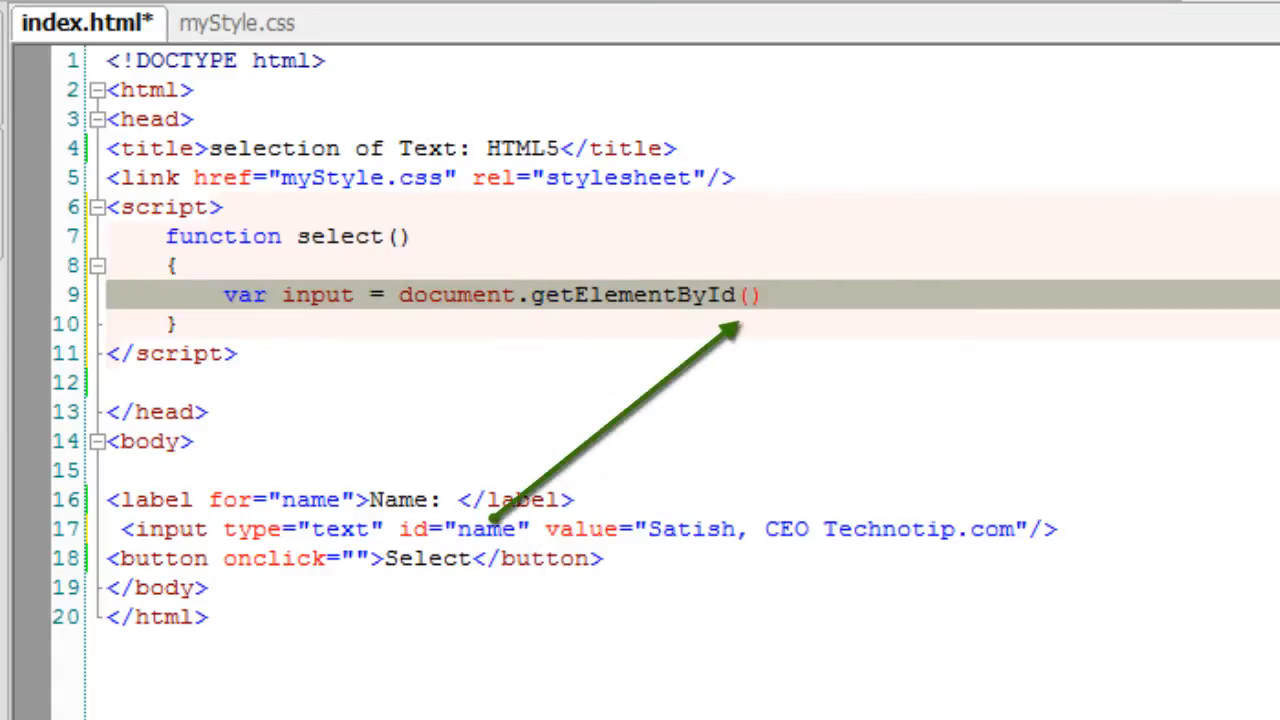
{"action": "type", "text": "\"name\""}
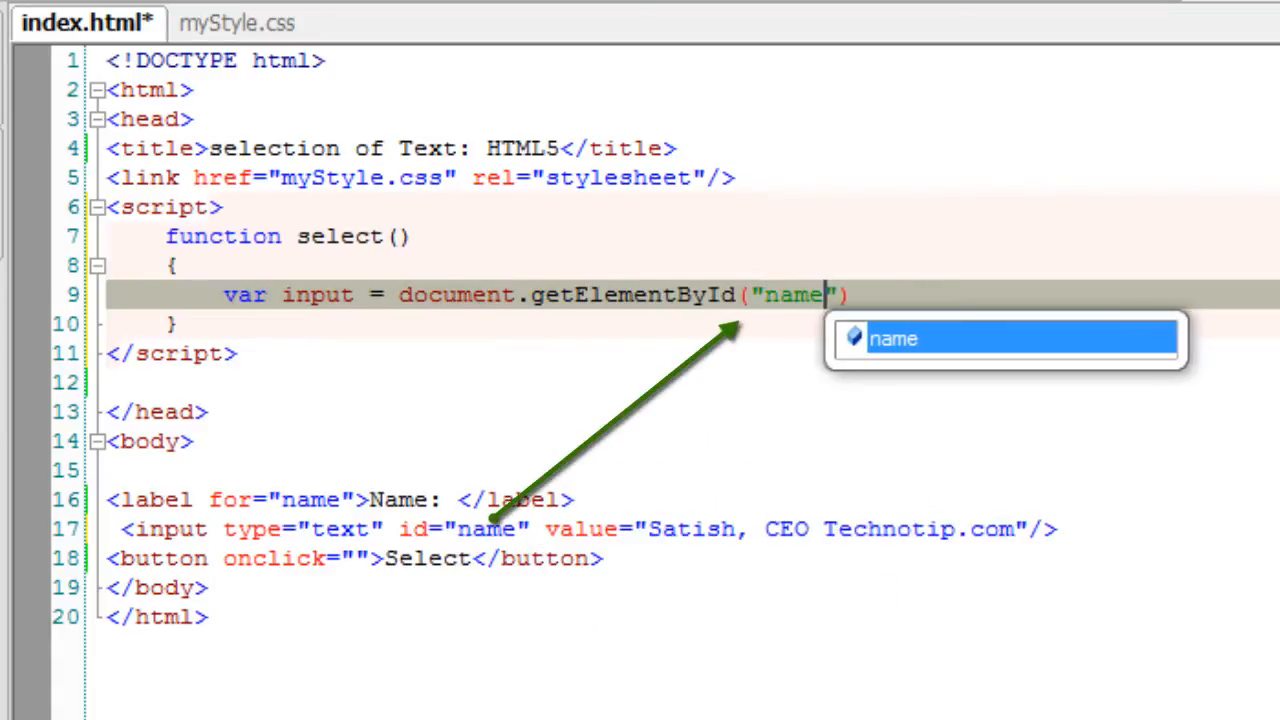
{"action": "type", "text": ";"}
{"action": "key", "text": "Return"}
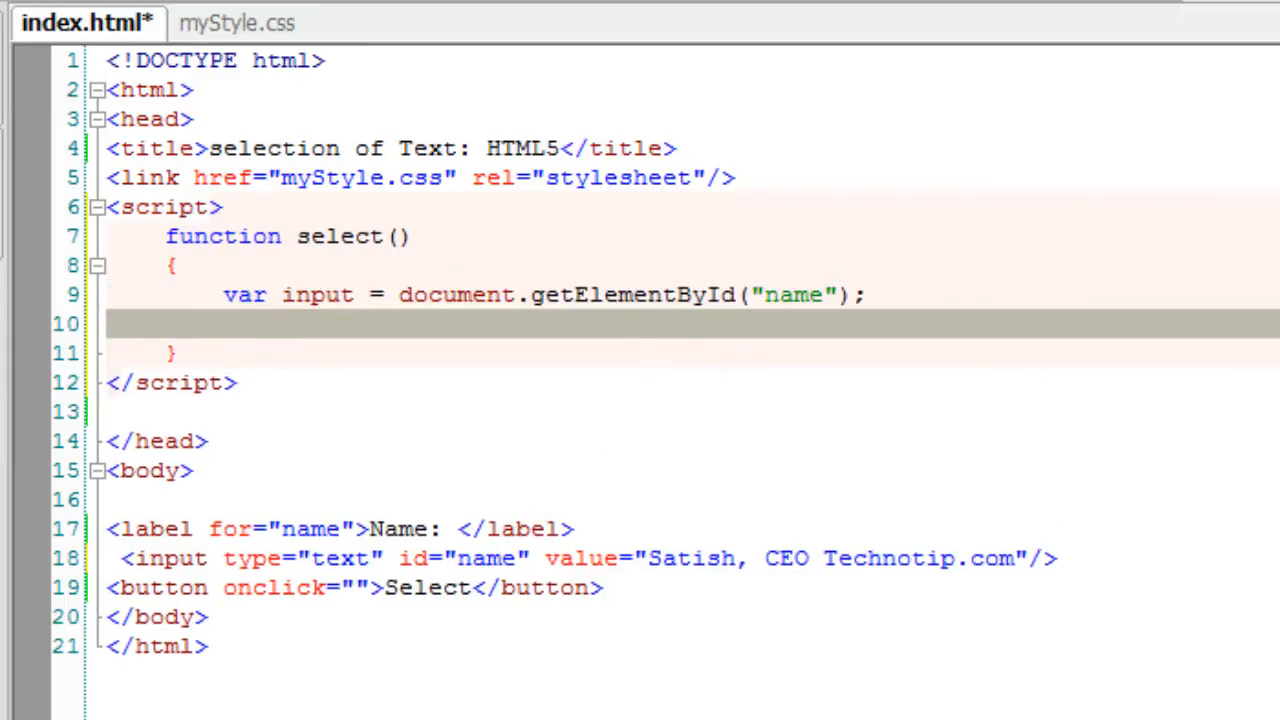
{"action": "type", "text": "input"}
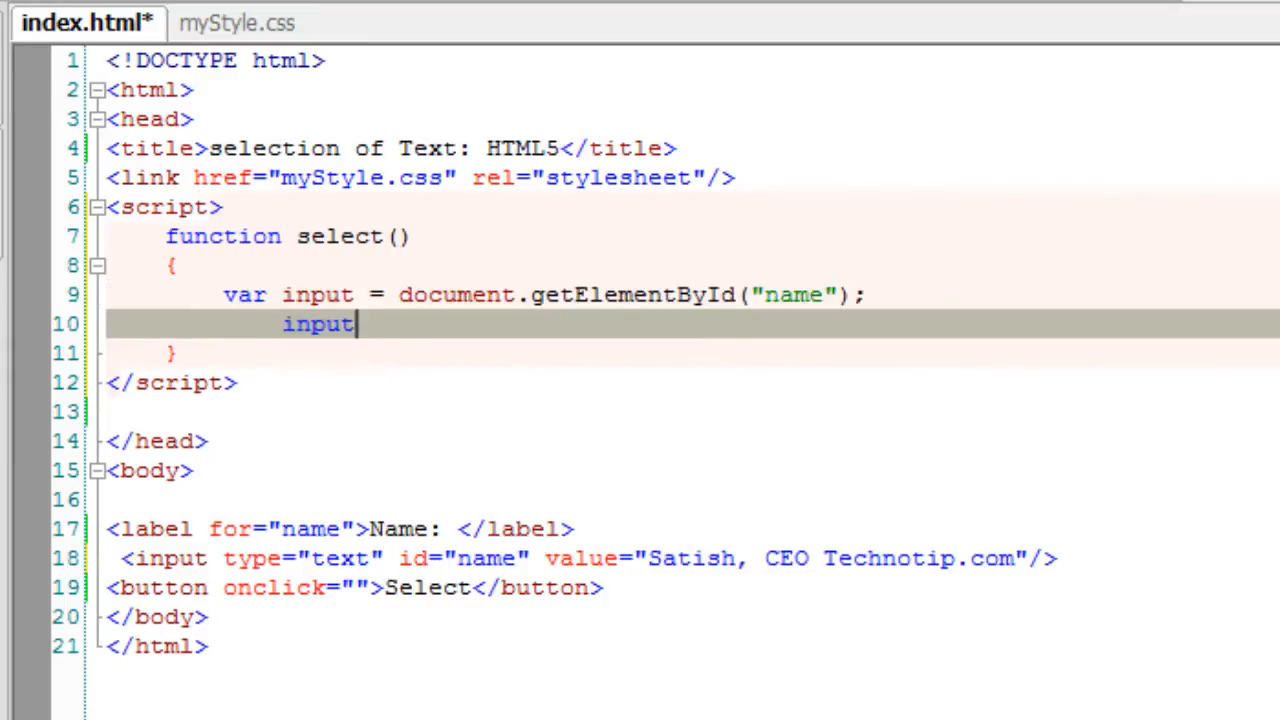
{"action": "type", "text": ".se"}
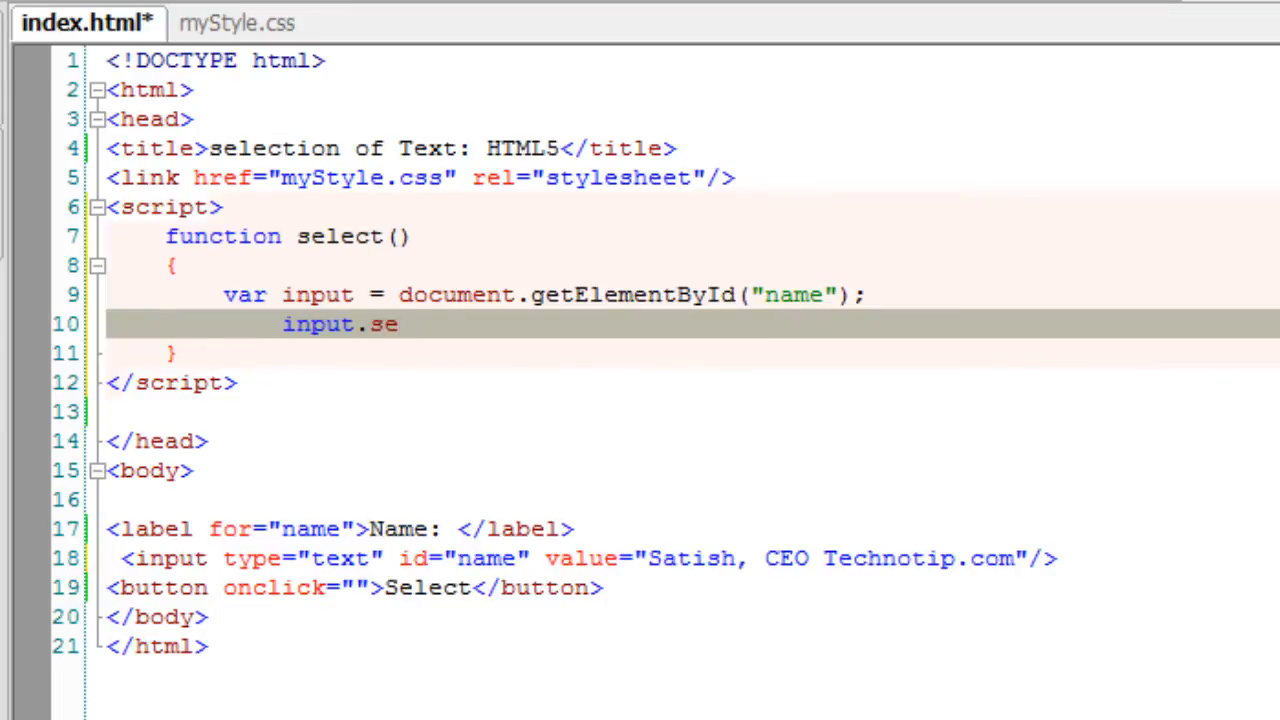
{"action": "type", "text": "lect();"}
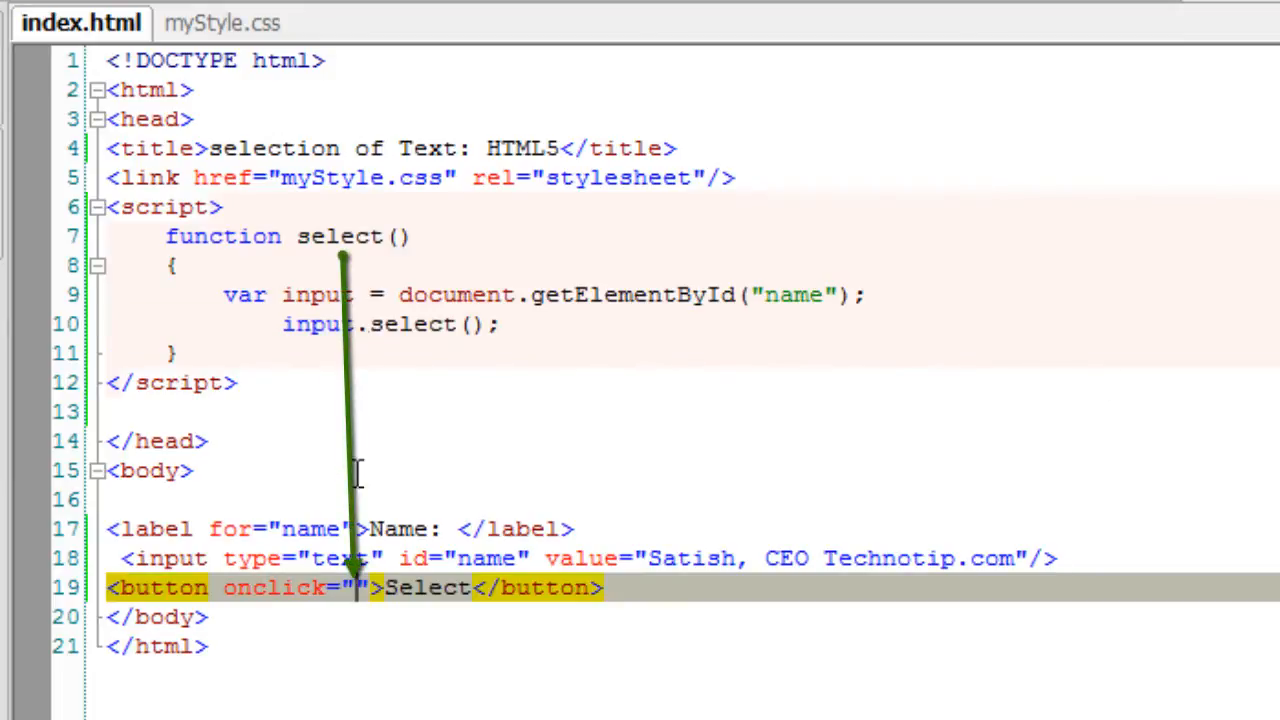
Set the button's onclick to select() and save the page.
{"action": "type", "text": "sel"}
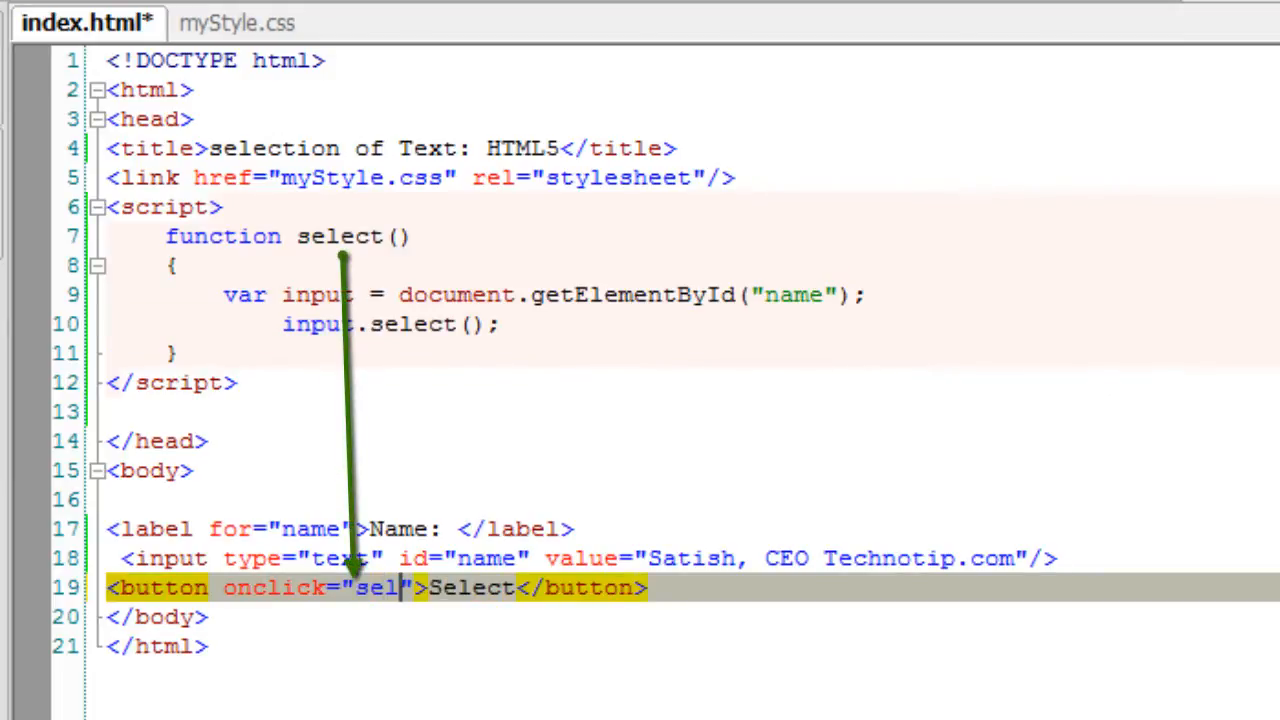
{"action": "type", "text": "ect()"}
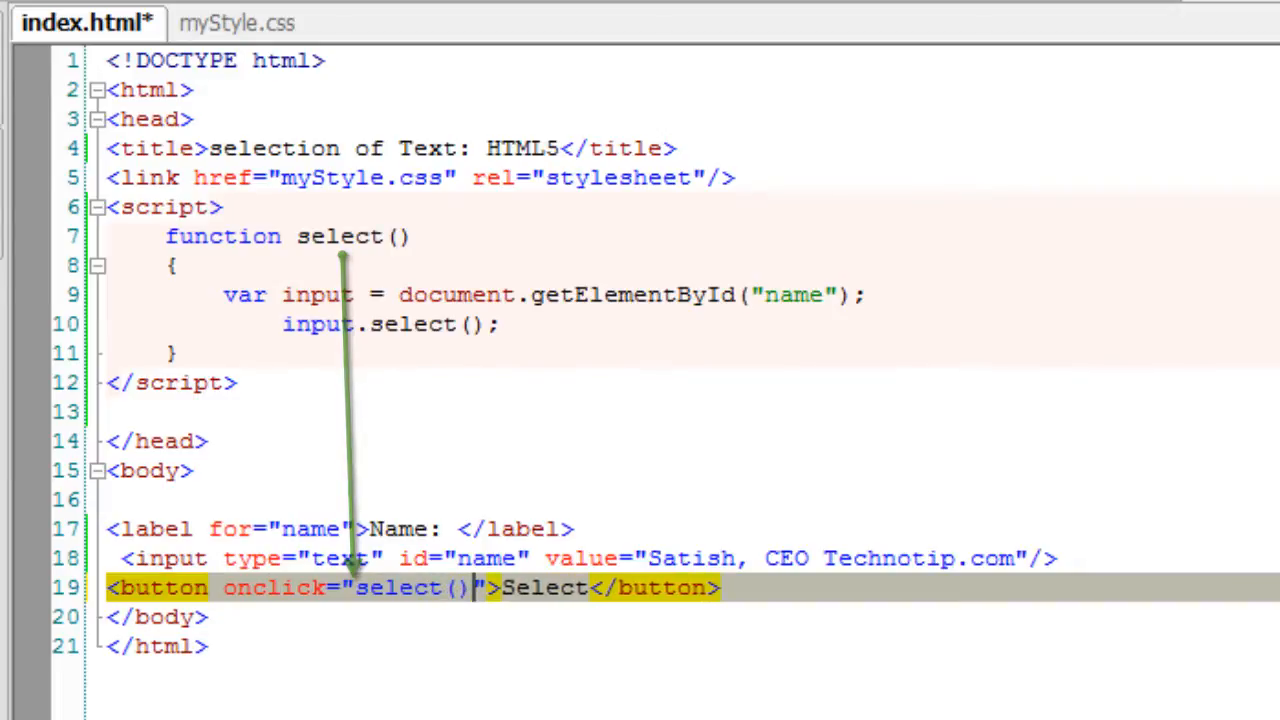
{"action": "key", "text": "ctrl+s"}
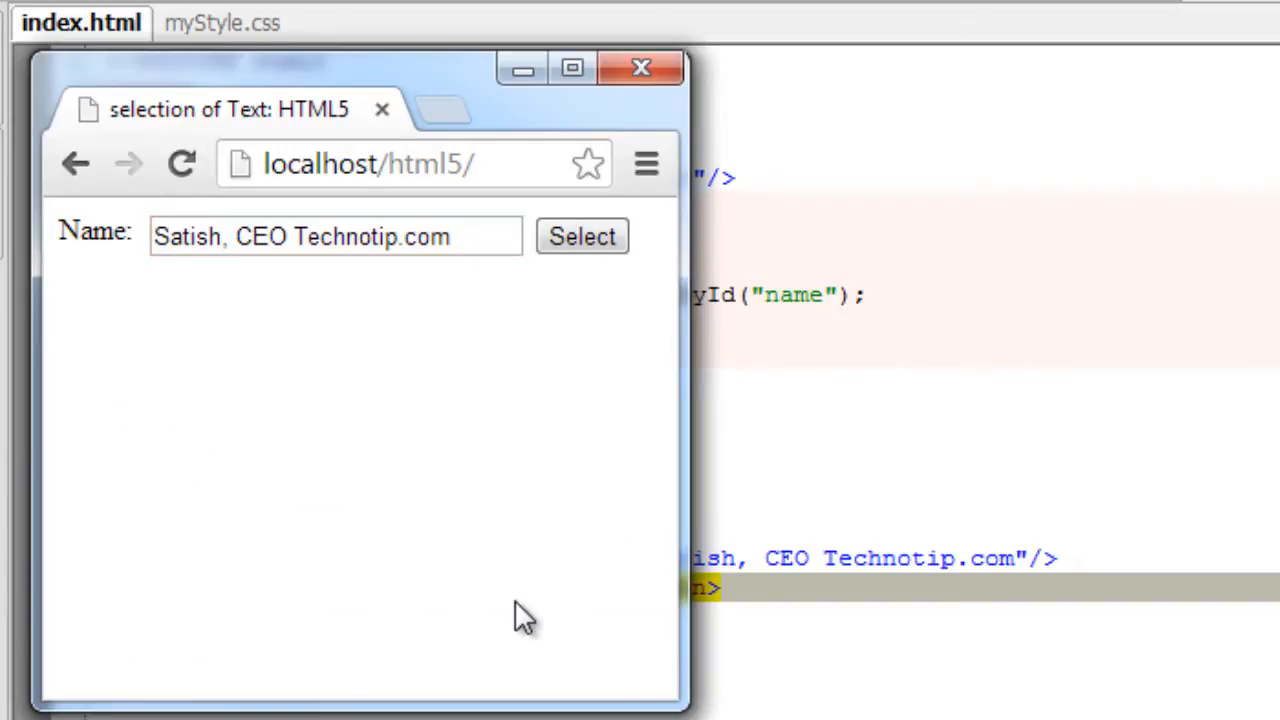
Click Select in Chrome, highlighting all of 'Satish, CEO Technotip.com'.
{"action": "left_click", "coordinate": [582, 236]}
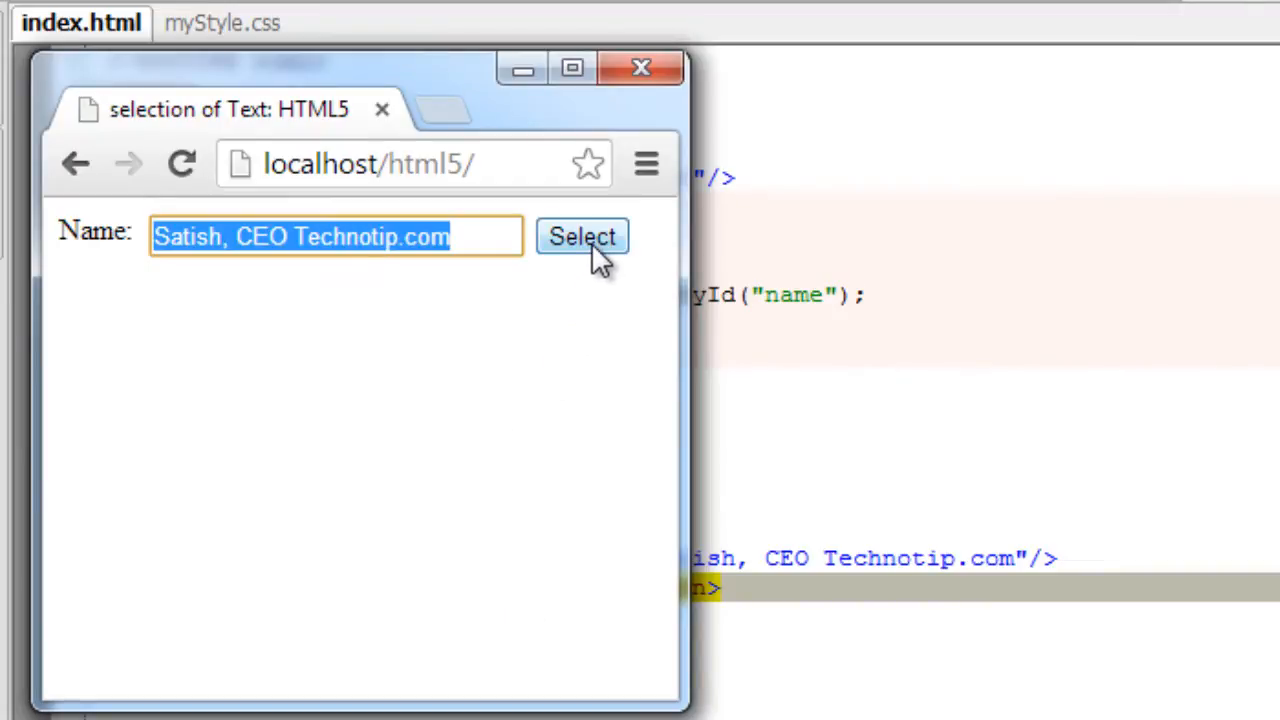
{"action": "mouse_move", "coordinate": [680, 305]}
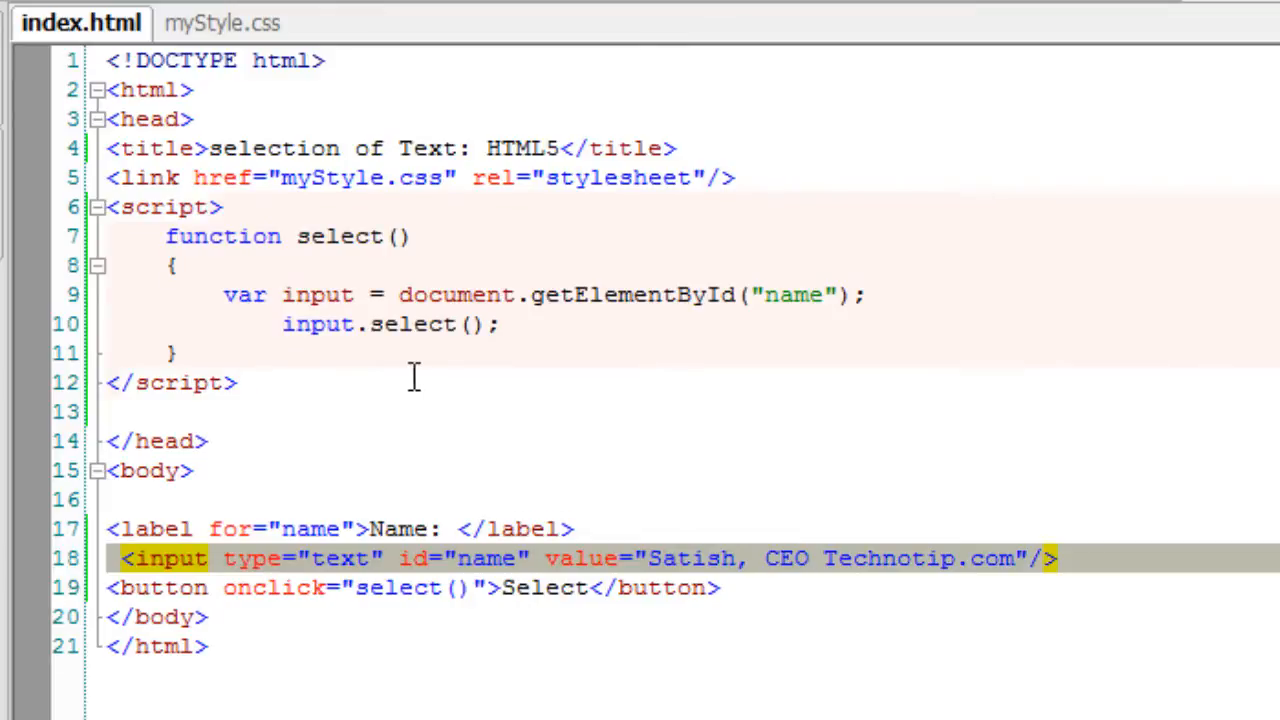
Replace input.select() with input.selectionStart = 3 and open a new line below.
{"action": "double_click", "coordinate": [415, 324]}
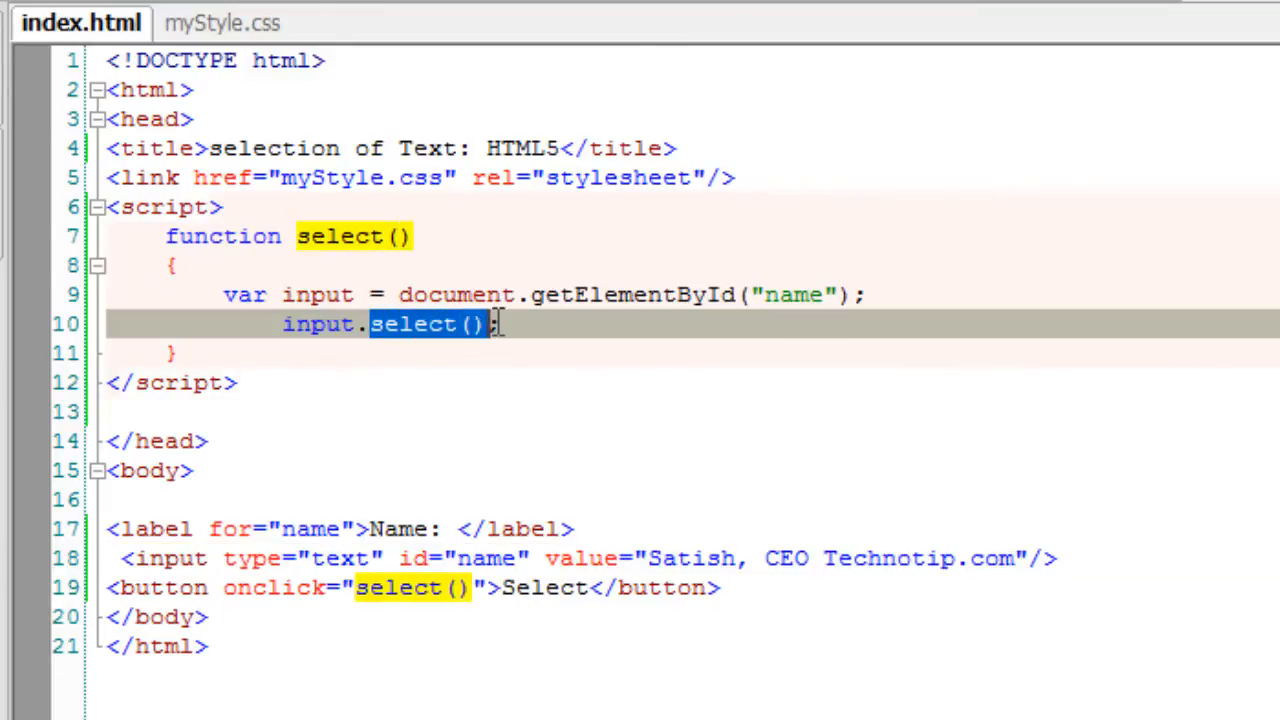
{"action": "mouse_move", "coordinate": [828, 337]}
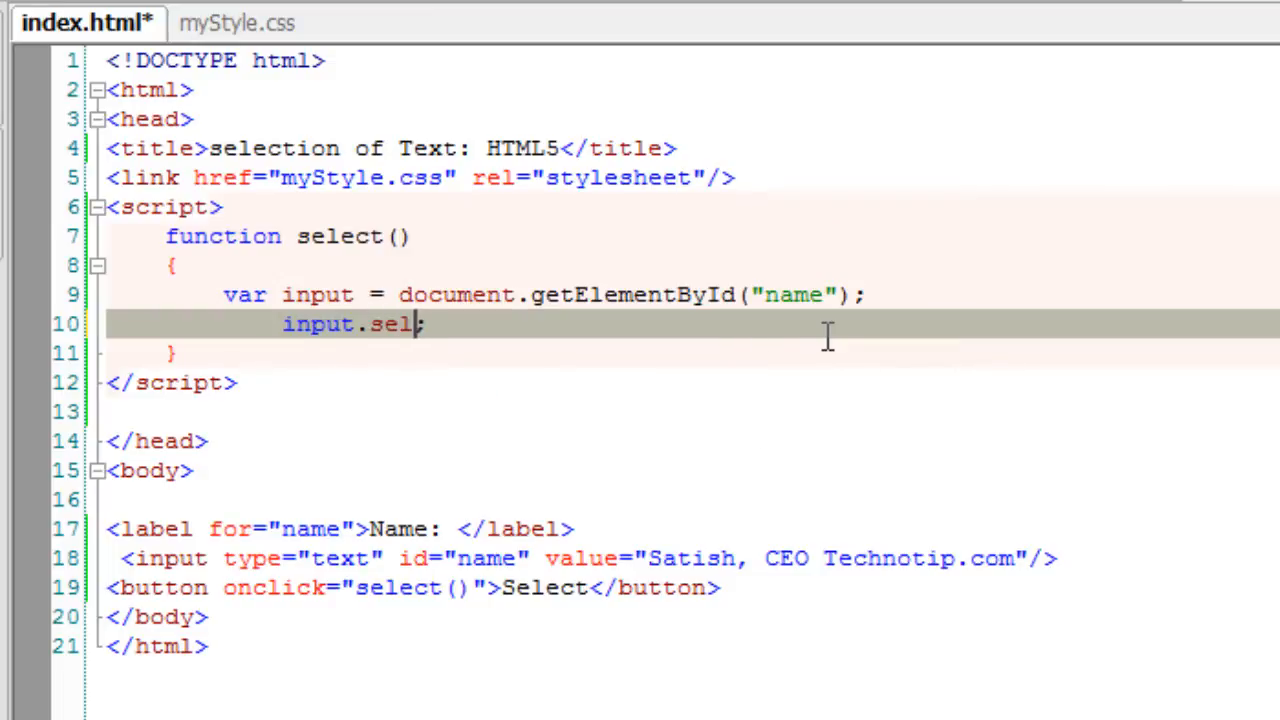
{"action": "type", "text": "ectionStar"}
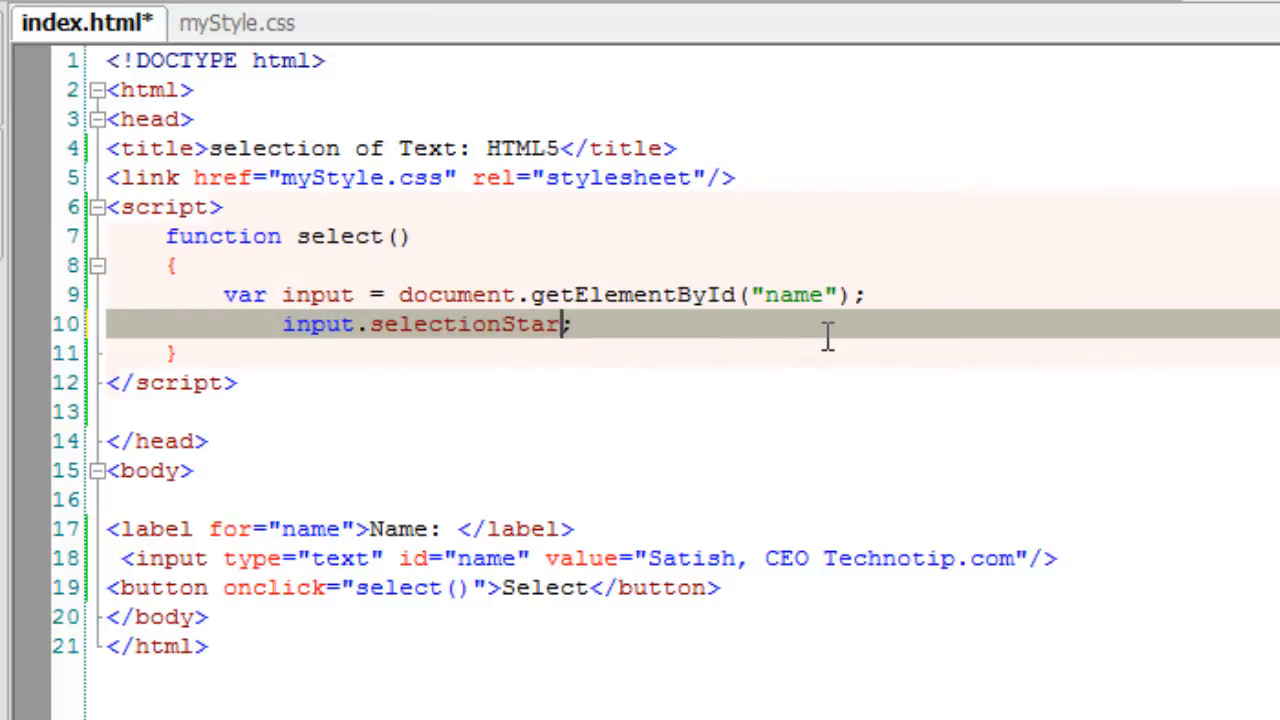
{"action": "type", "text": "t"}
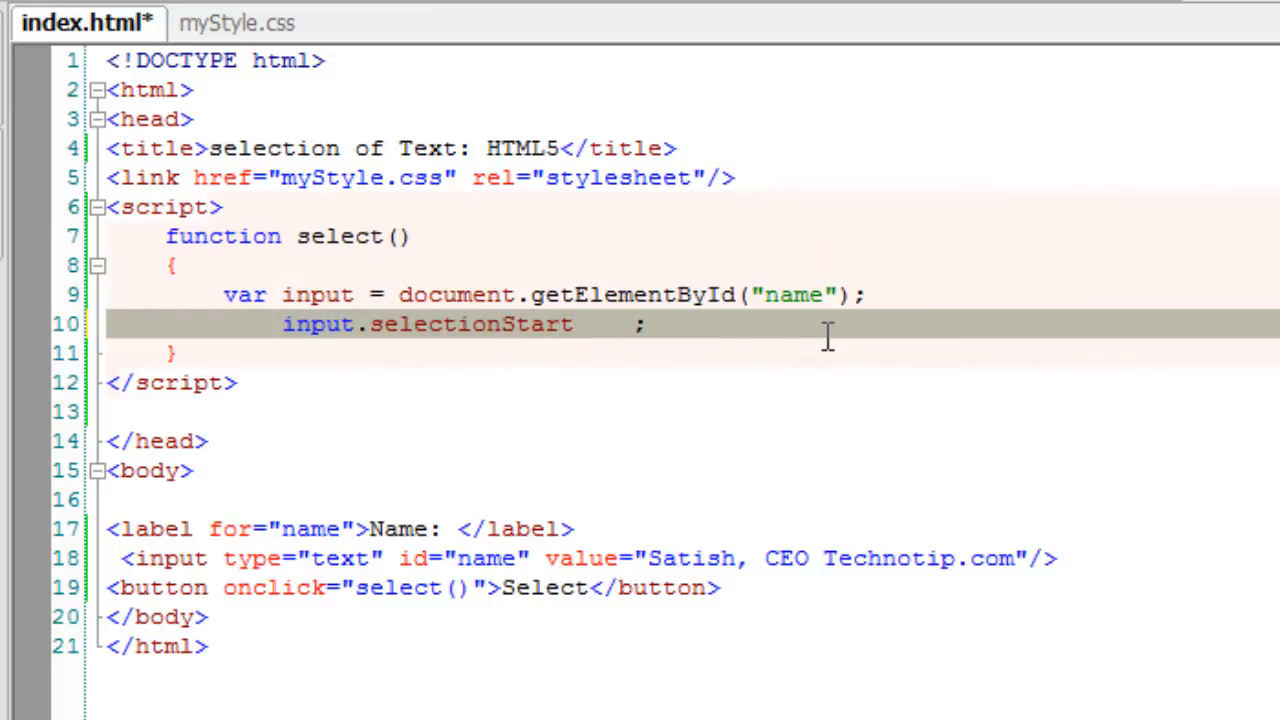
{"action": "type", "text": "="}
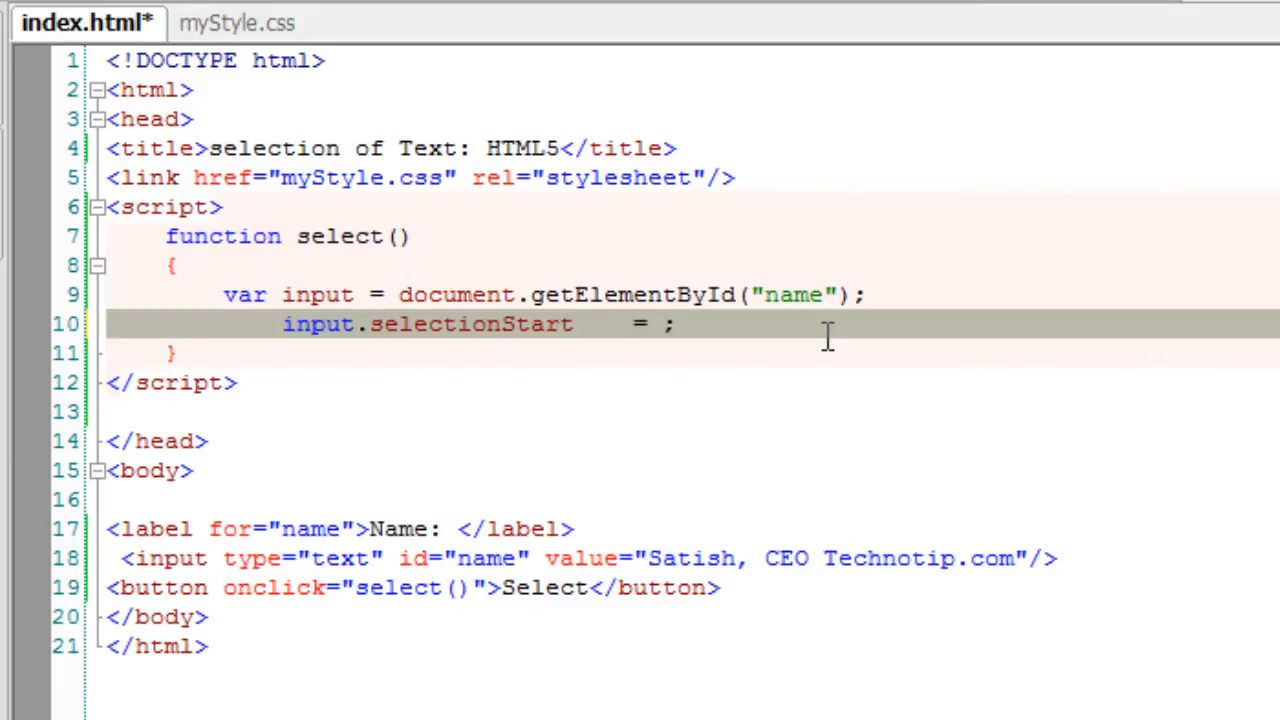
{"action": "type", "text": "3"}
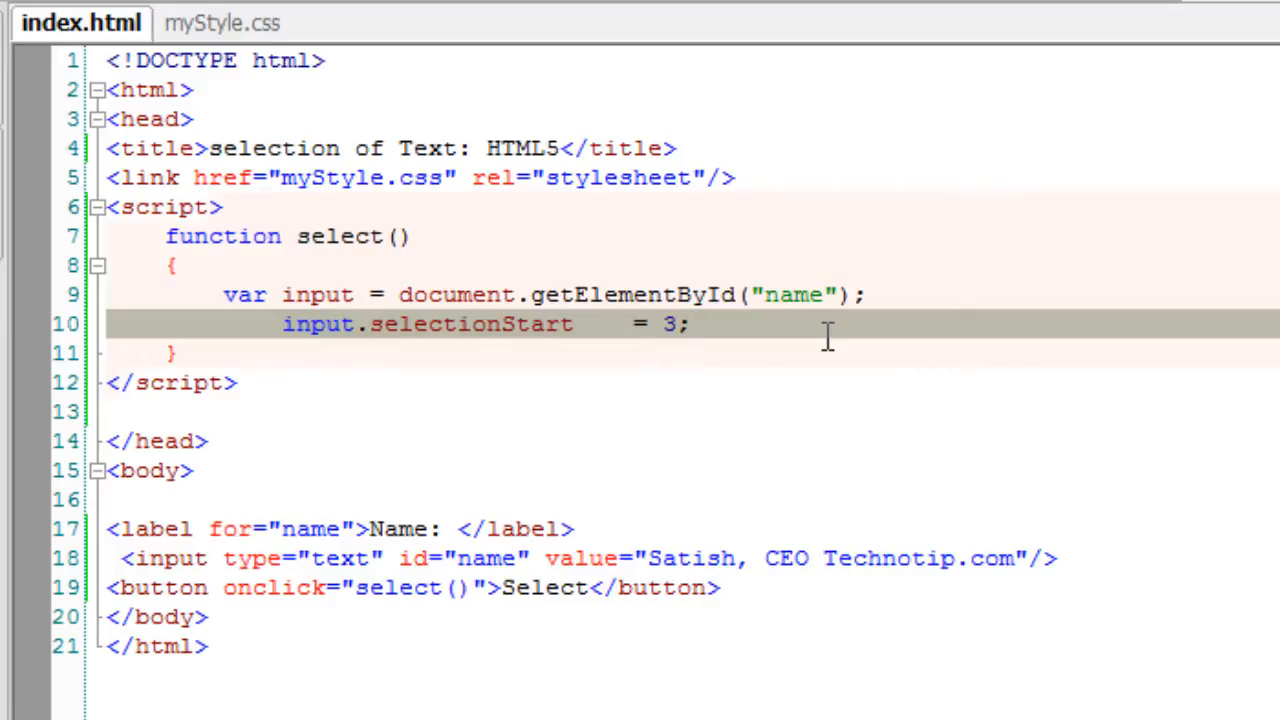
{"action": "left_click", "coordinate": [692, 324]}
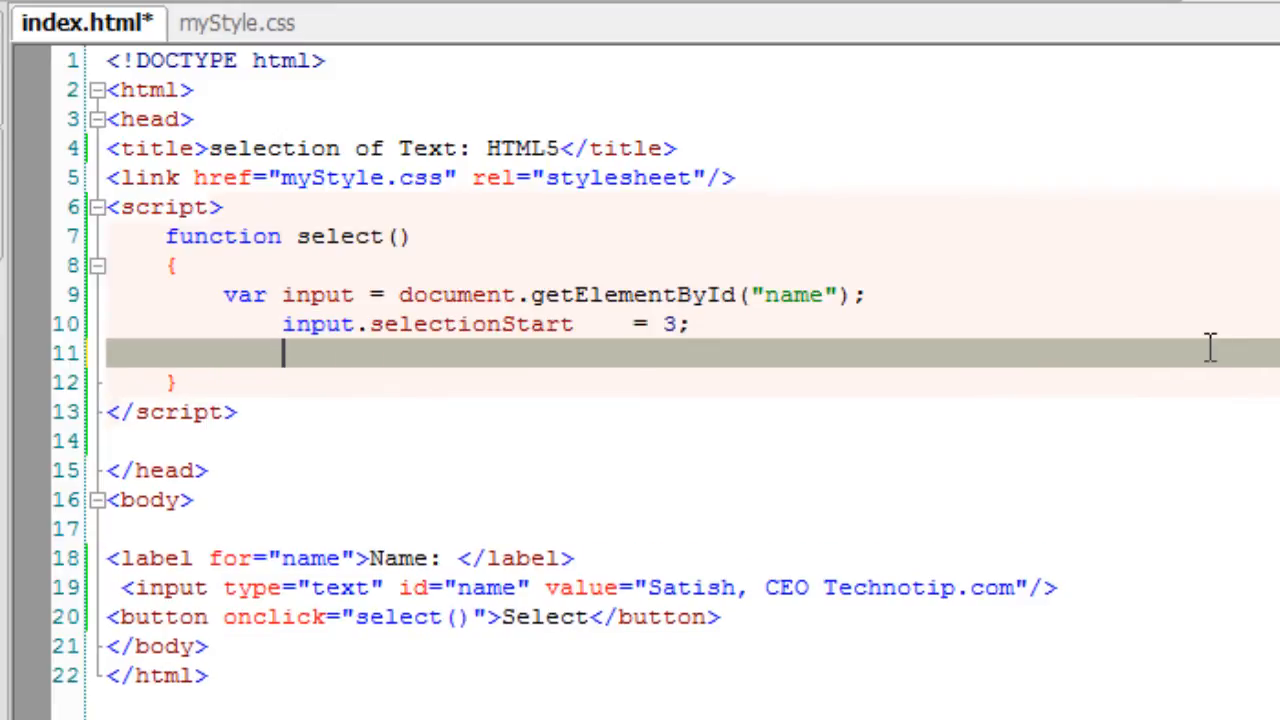
Add input.selectionEnd = 10; and test in Chrome, highlighting 'ish, CE'.
{"action": "type", "text": "input"}
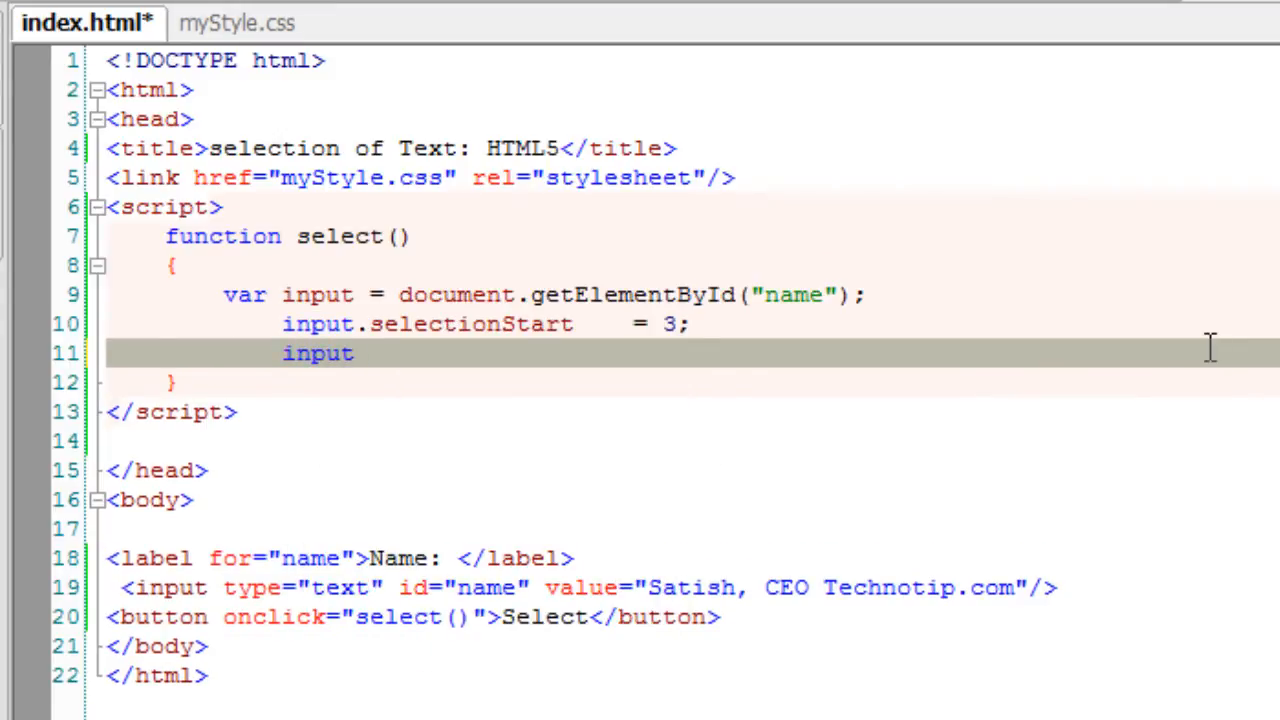
{"action": "type", "text": ".selectionEnd      ="}
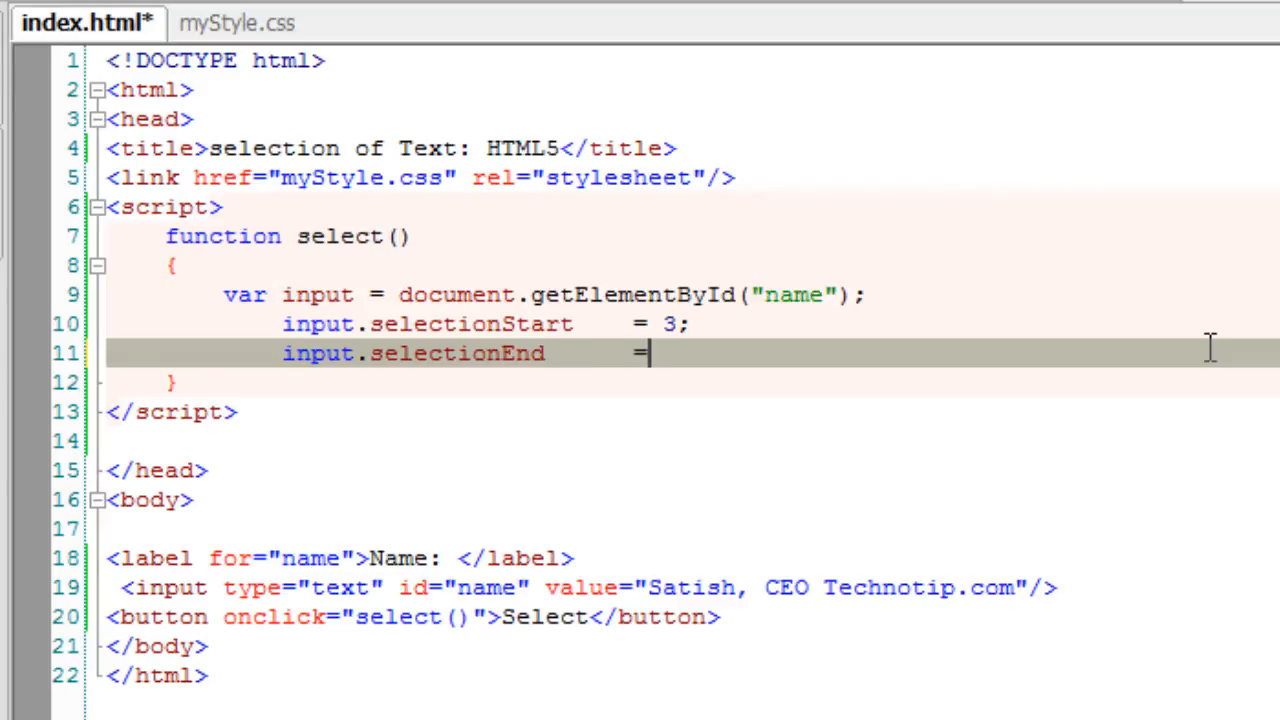
{"action": "type", "text": "10;"}
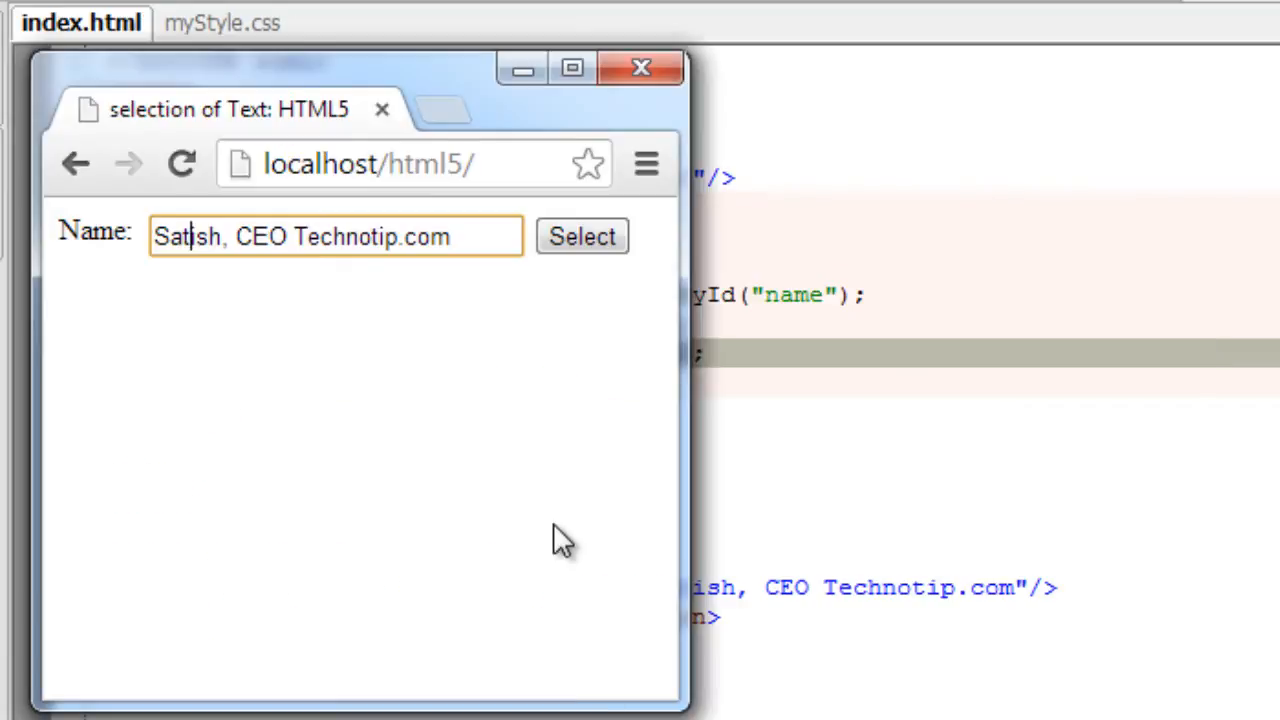
{"action": "left_click", "coordinate": [582, 236]}
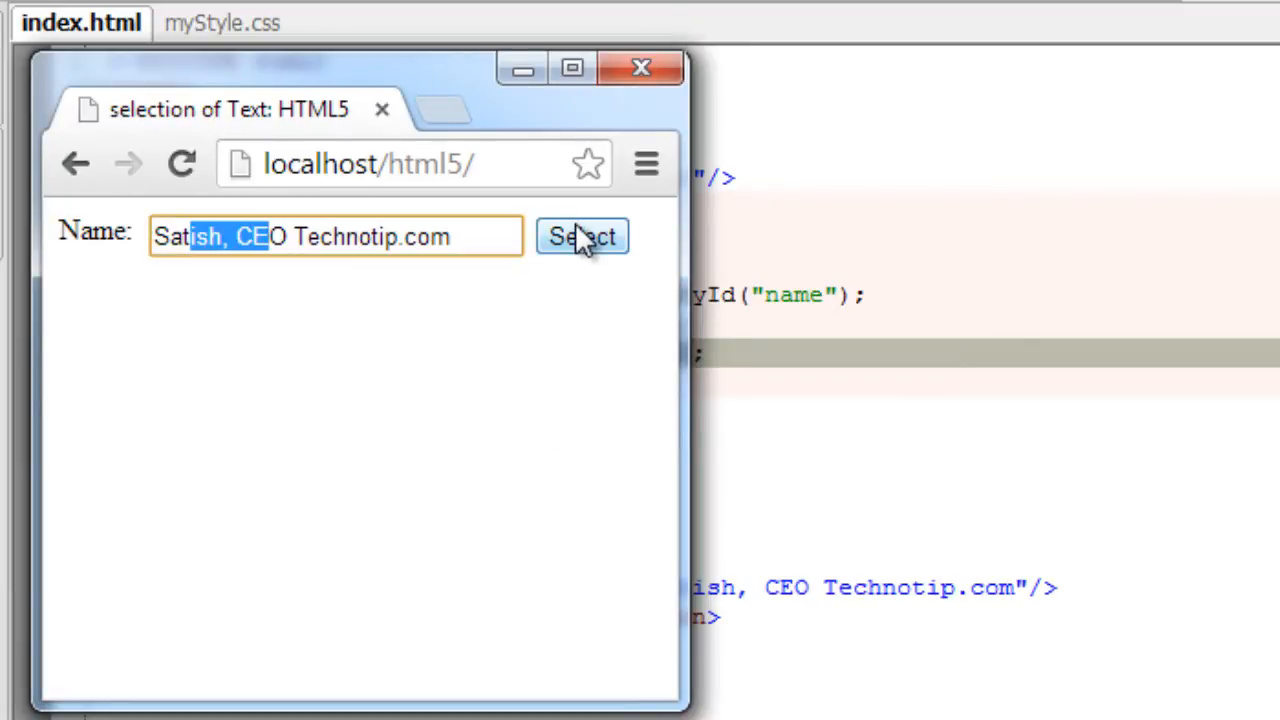
{"action": "mouse_move", "coordinate": [900, 395]}
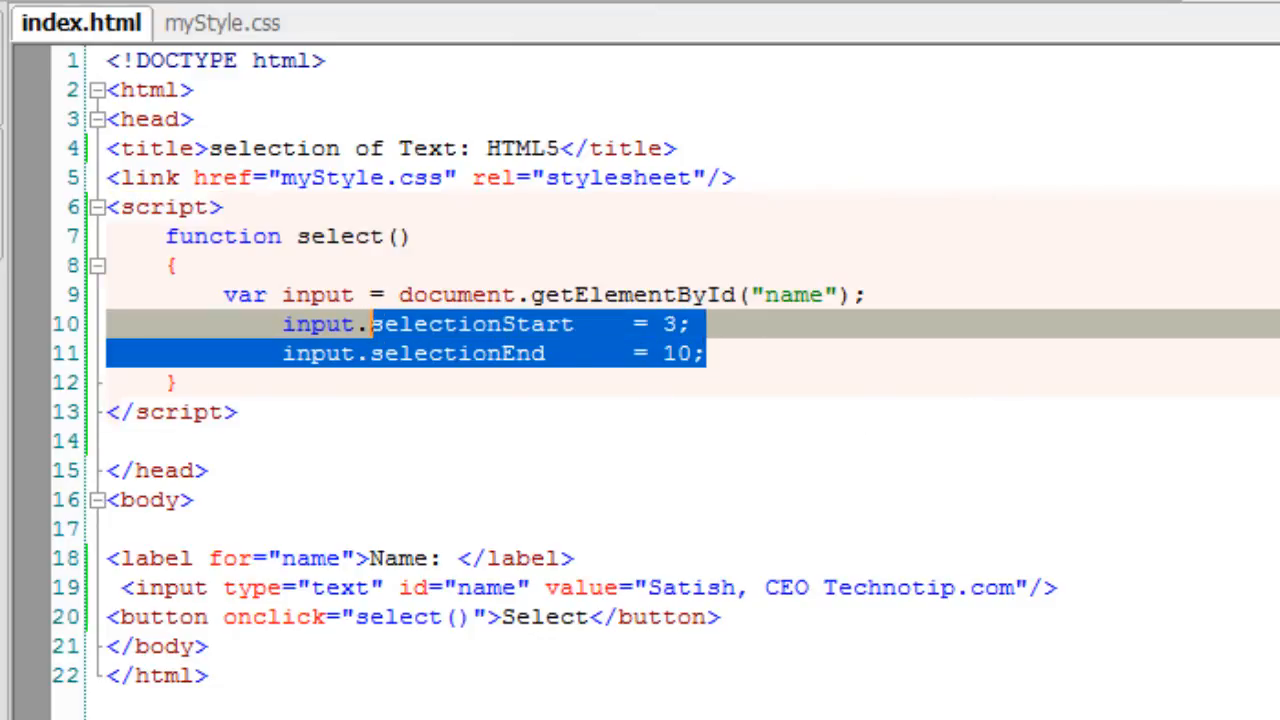
Write input.setSelectionRange(3, 120000) in place of the selectionStart/End lines, then test it.
{"action": "type", "text": "input.set"}
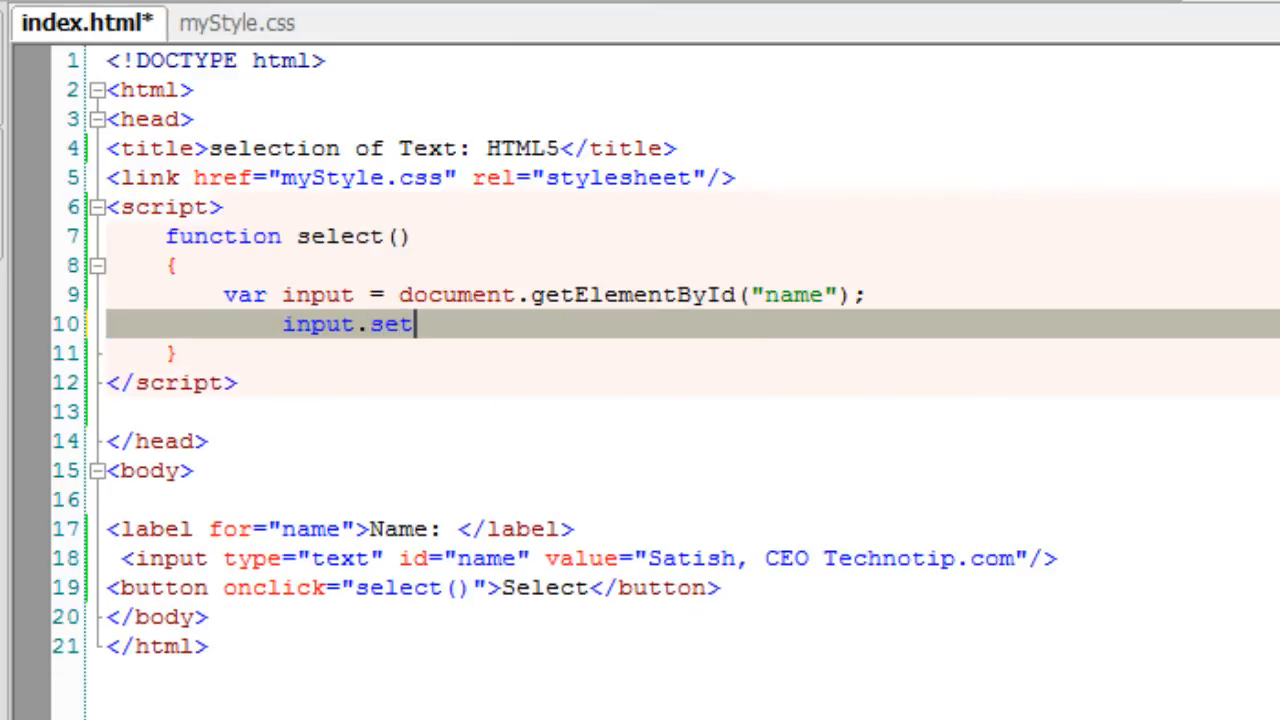
{"action": "type", "text": "Selectio"}
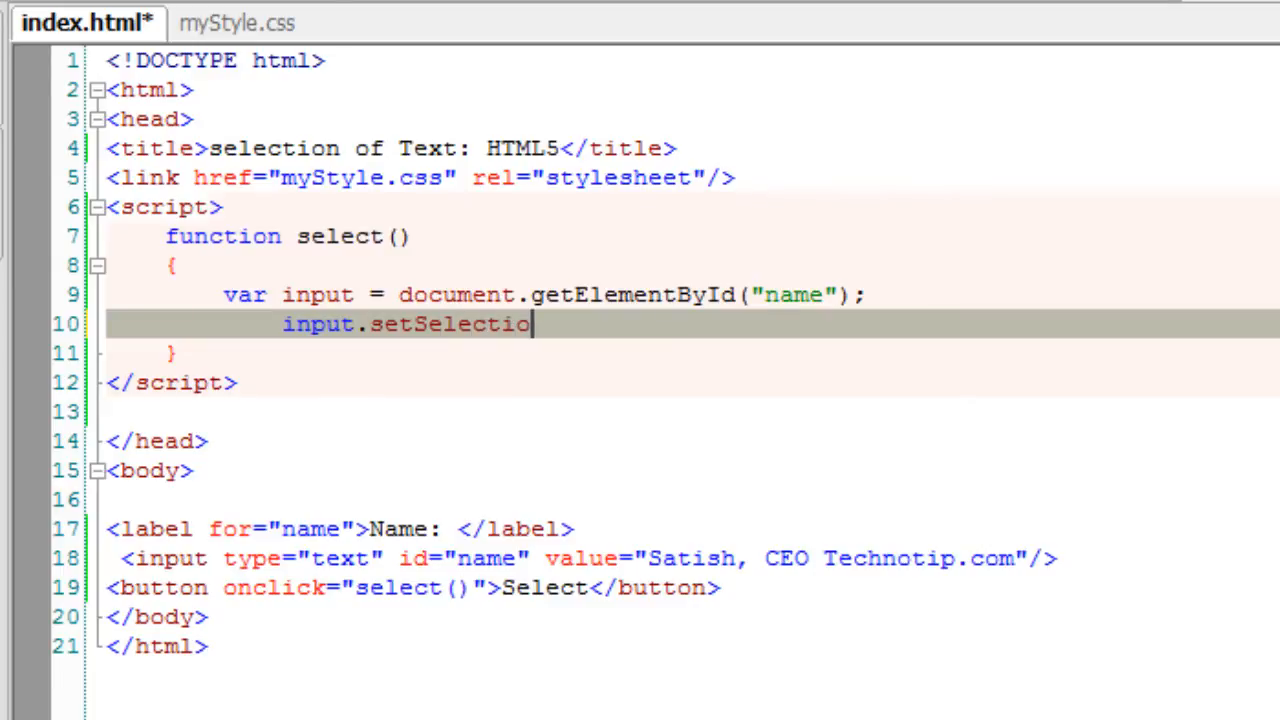
{"action": "type", "text": "nRan"}
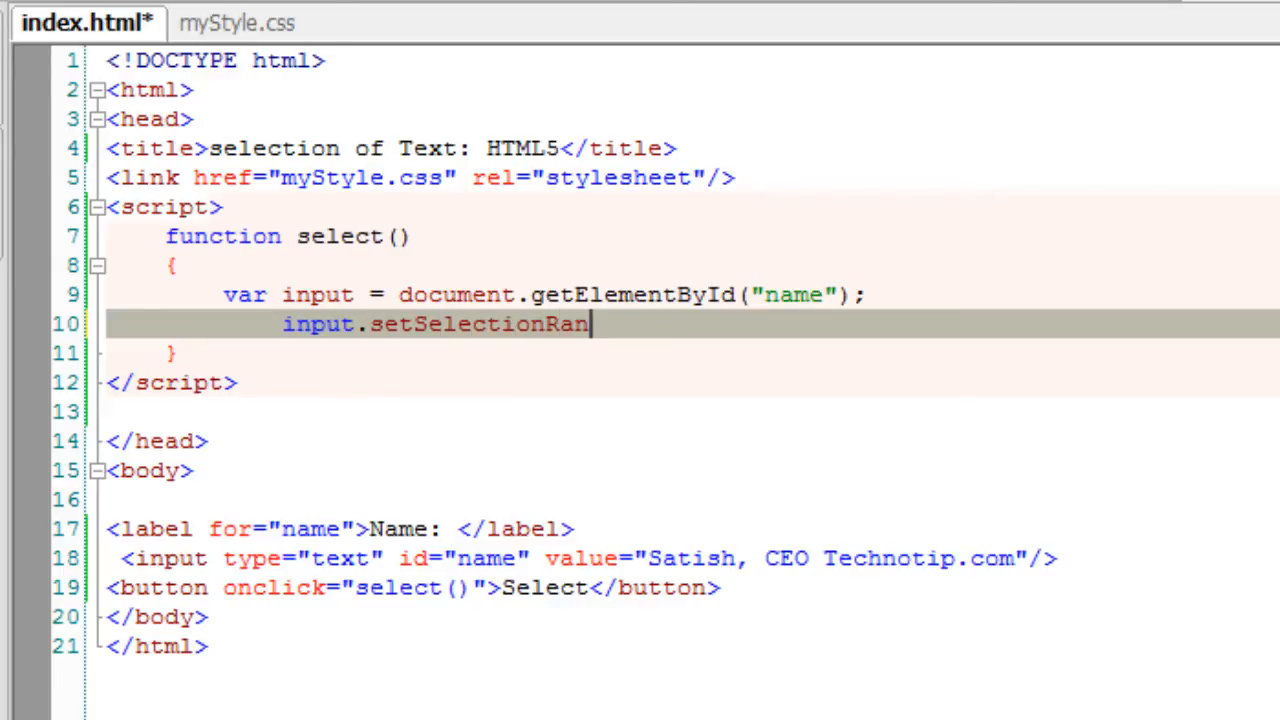
{"action": "type", "text": "ge()"}
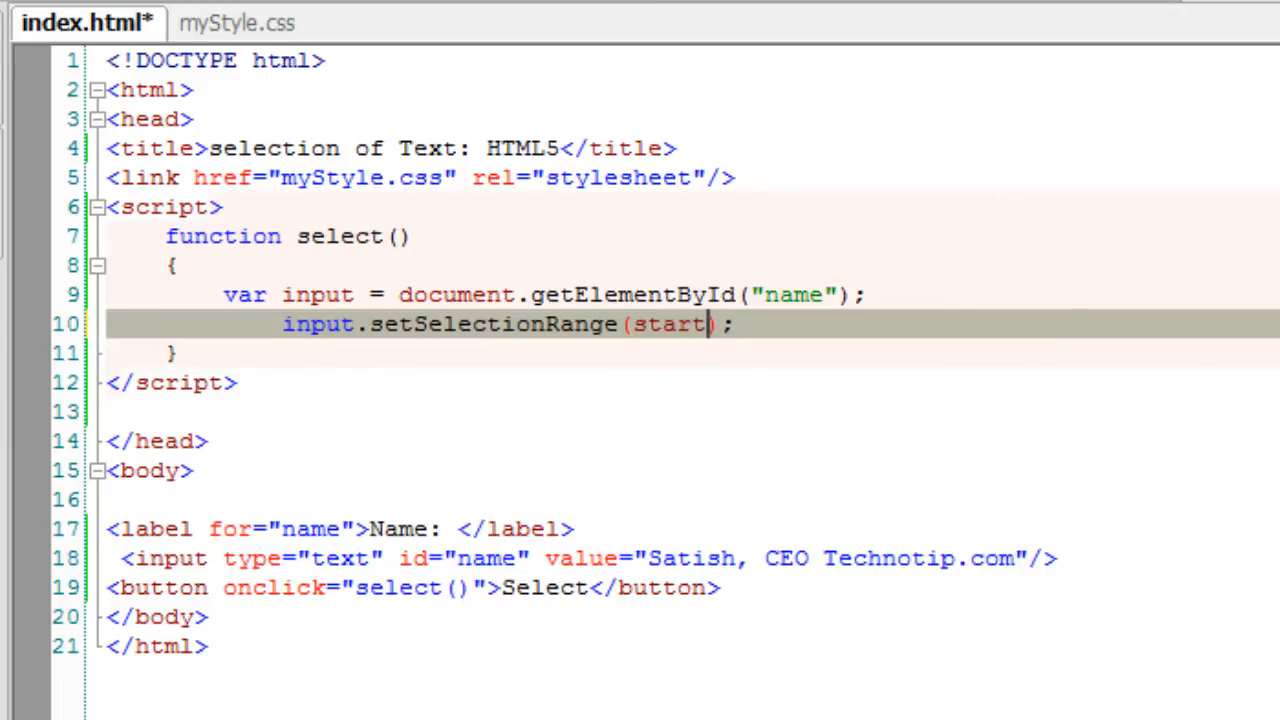
{"action": "type", "text": ", end"}
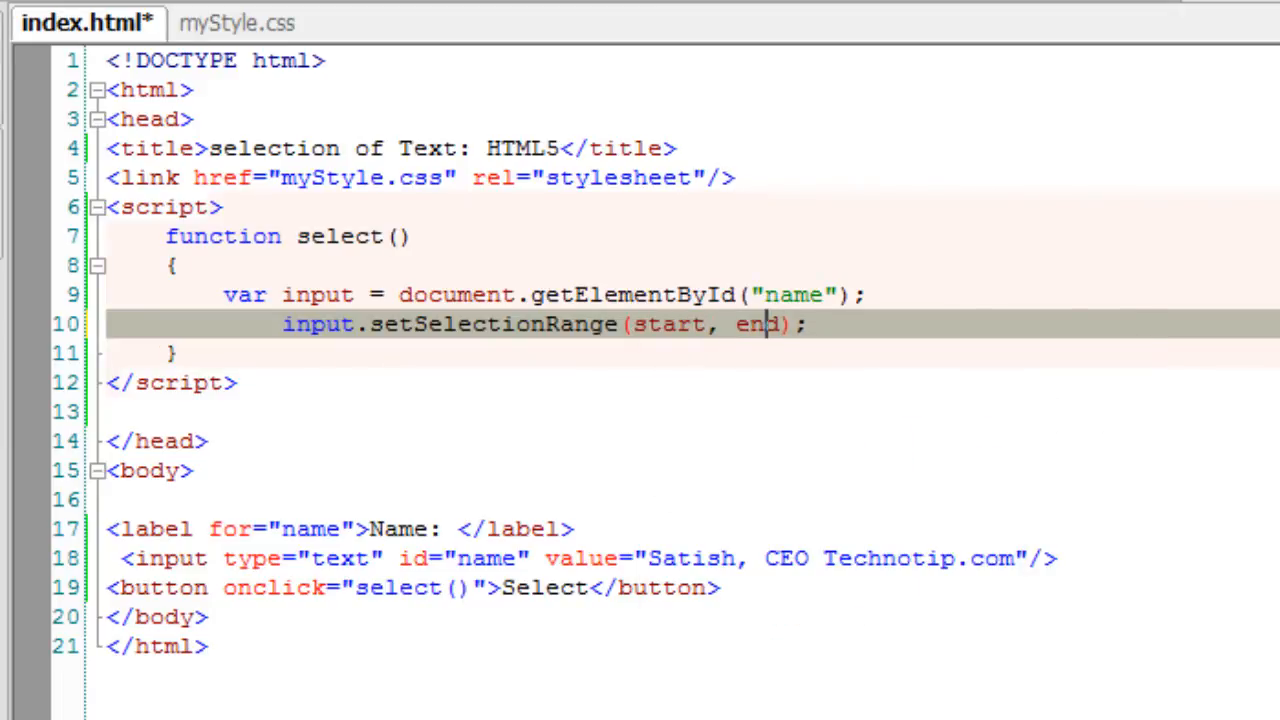
{"action": "double_click", "coordinate": [668, 324]}
{"action": "type", "text": "3"}
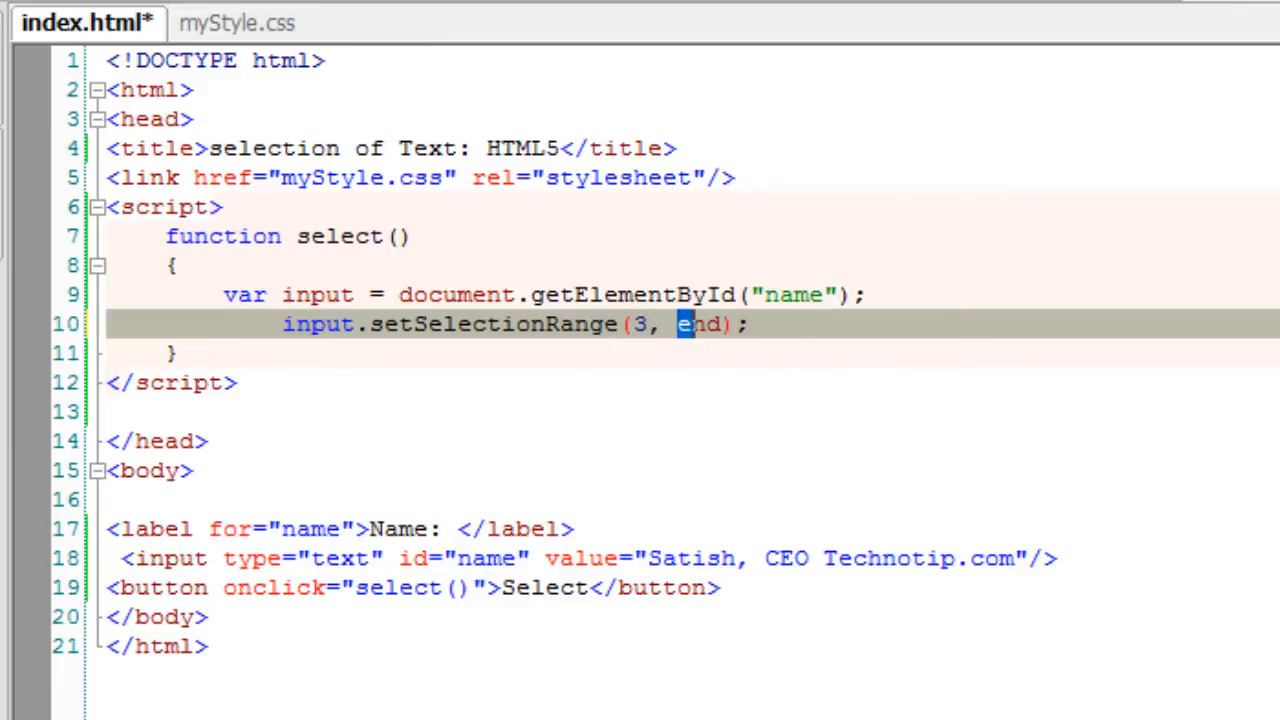
{"action": "type", "text": "12"}
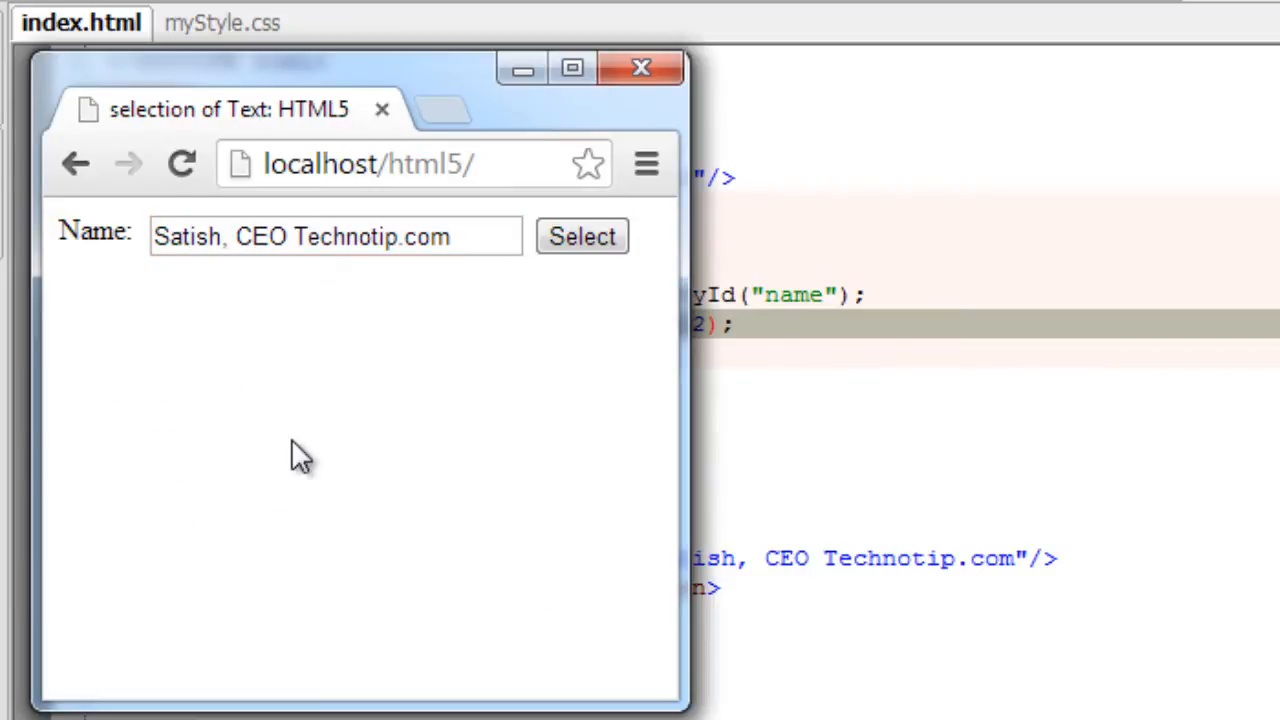
{"action": "left_click", "coordinate": [582, 237]}
{"action": "type", "text": "0000"}
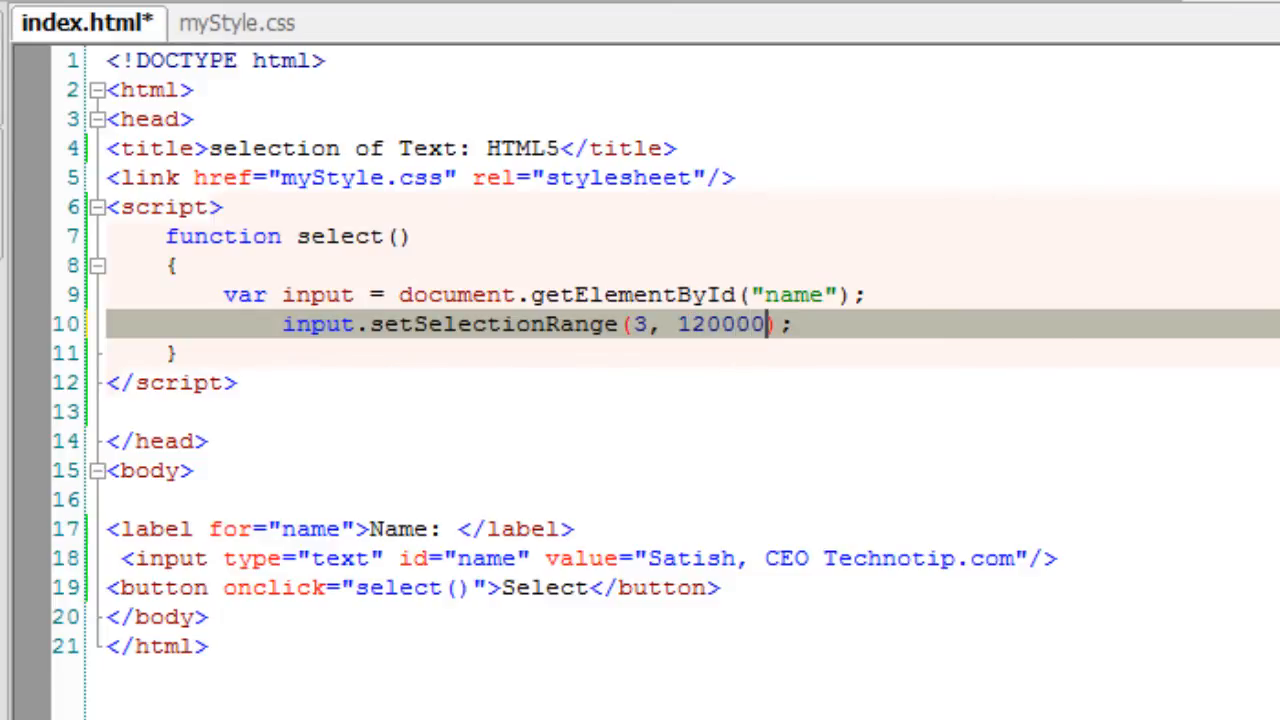
Save the setSelectionRange(3, 120000) version and click Select in Chrome.
{"action": "key", "text": "ctrl+s"}
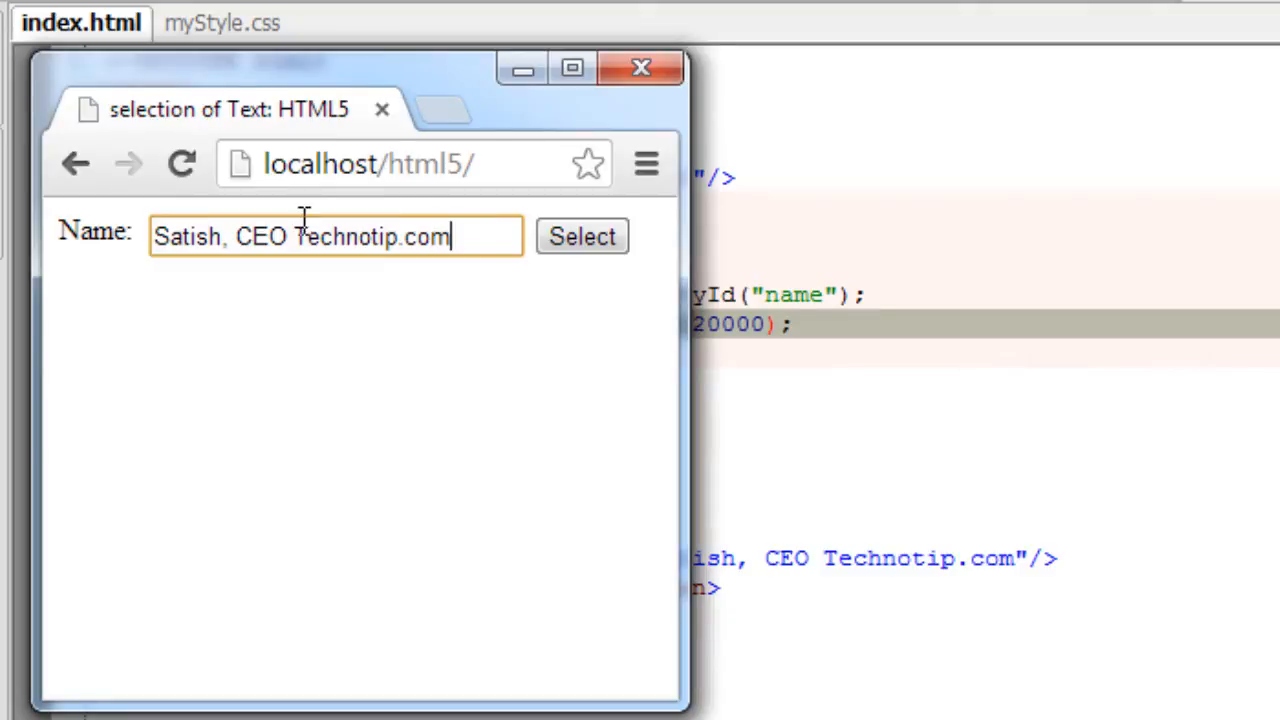
{"action": "left_click", "coordinate": [181, 164]}
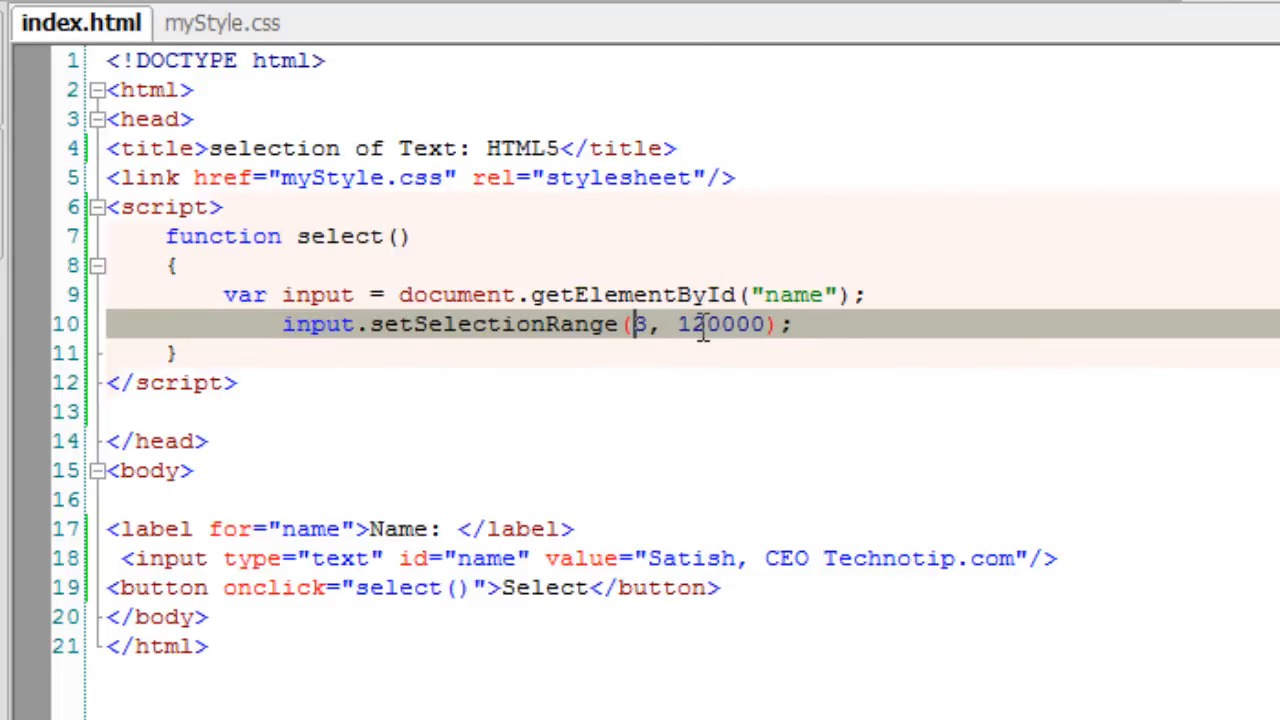
Change the range to 0–12 and confirm Chrome highlights 'Satish, CEO '.
{"action": "double_click", "coordinate": [733, 324]}
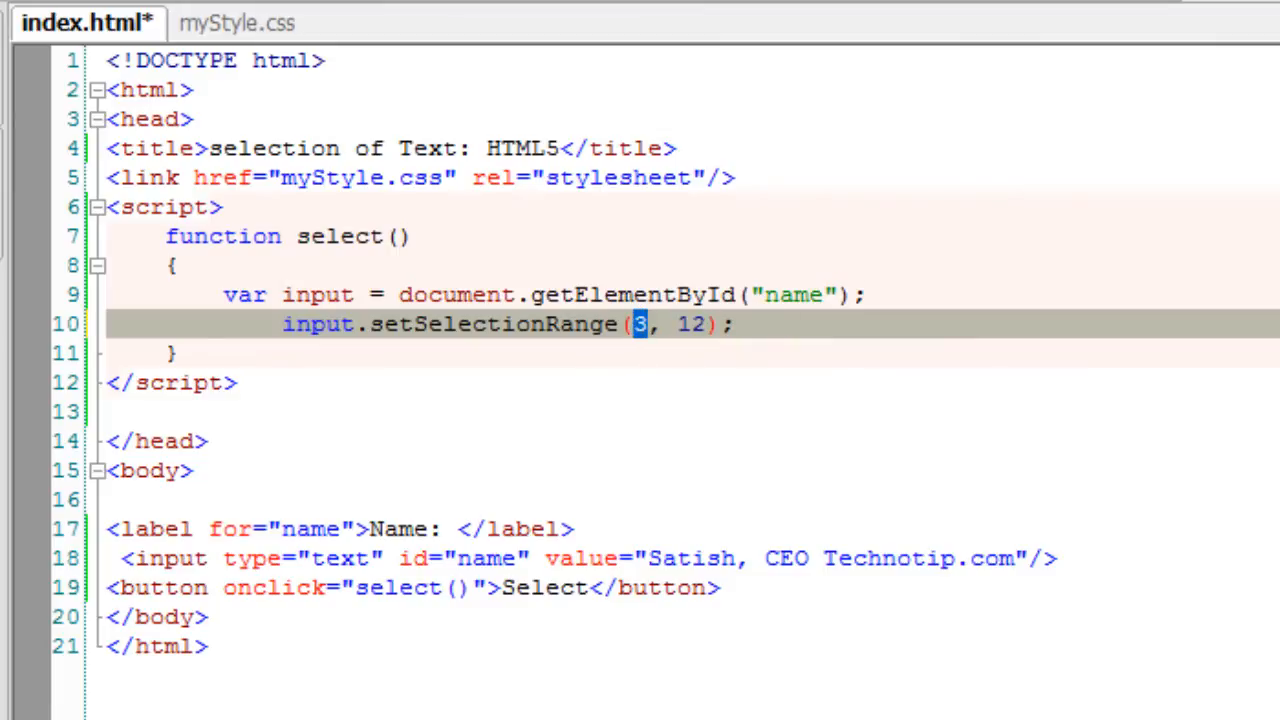
{"action": "type", "text": "0"}
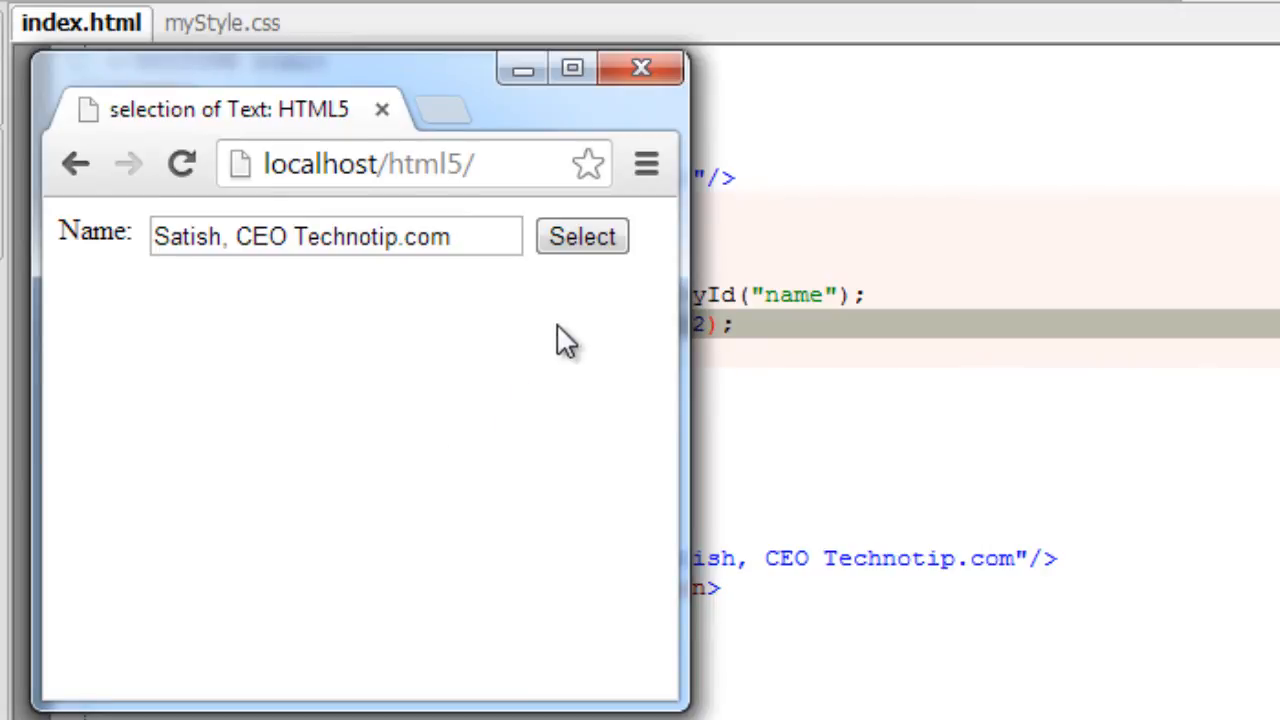
{"action": "left_click", "coordinate": [582, 236]}
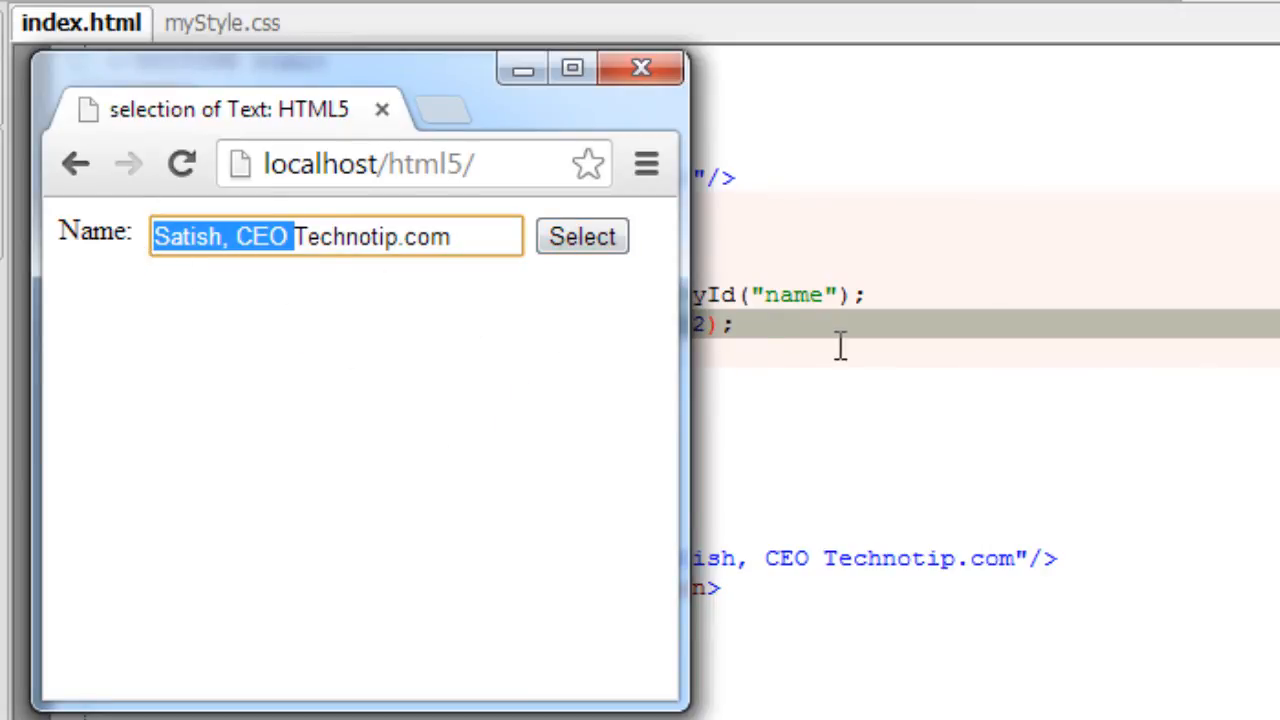
Change the start argument to -10000, giving setSelectionRange(-10000, 12).
{"action": "left_click", "coordinate": [640, 67]}
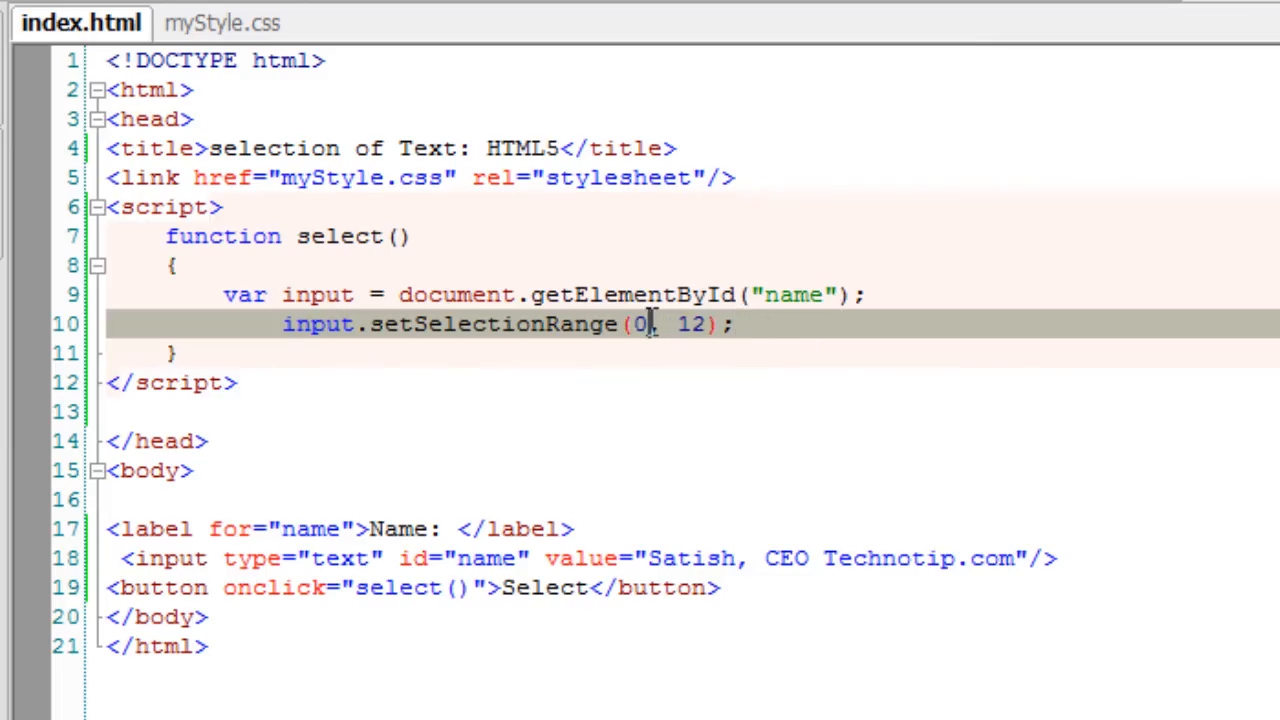
{"action": "type", "text": "-1"}
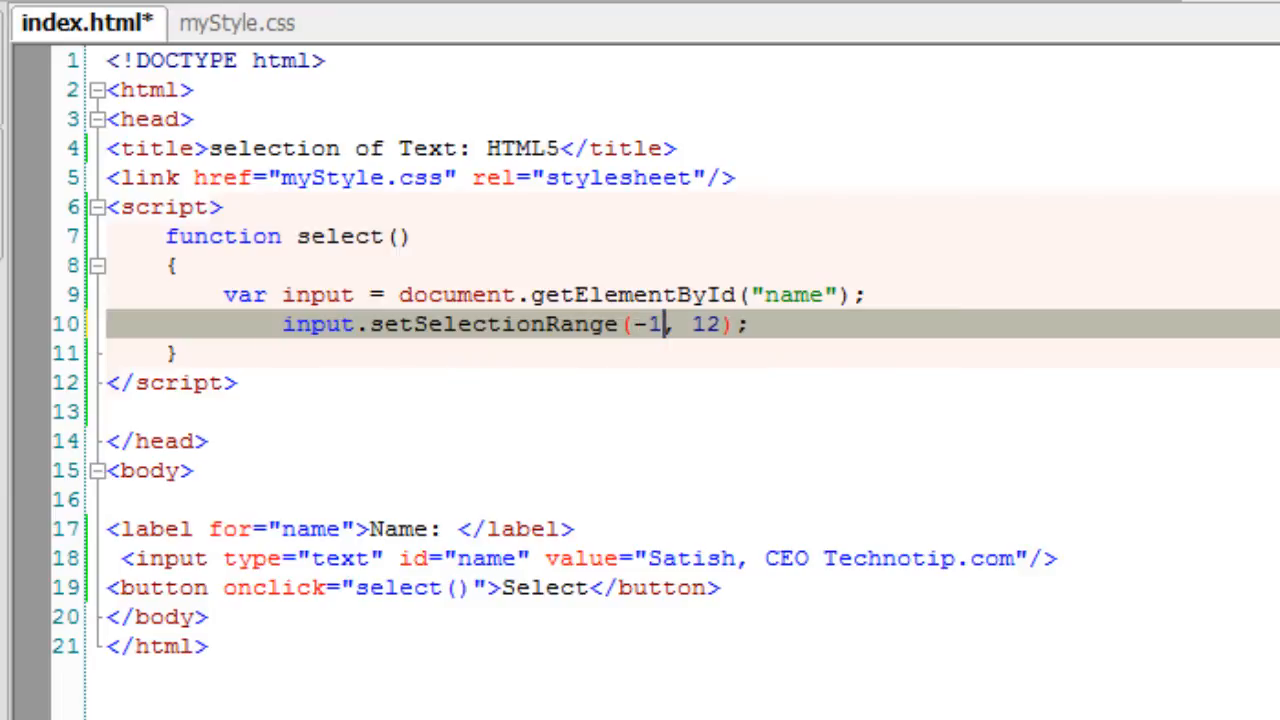
{"action": "type", "text": "0000"}
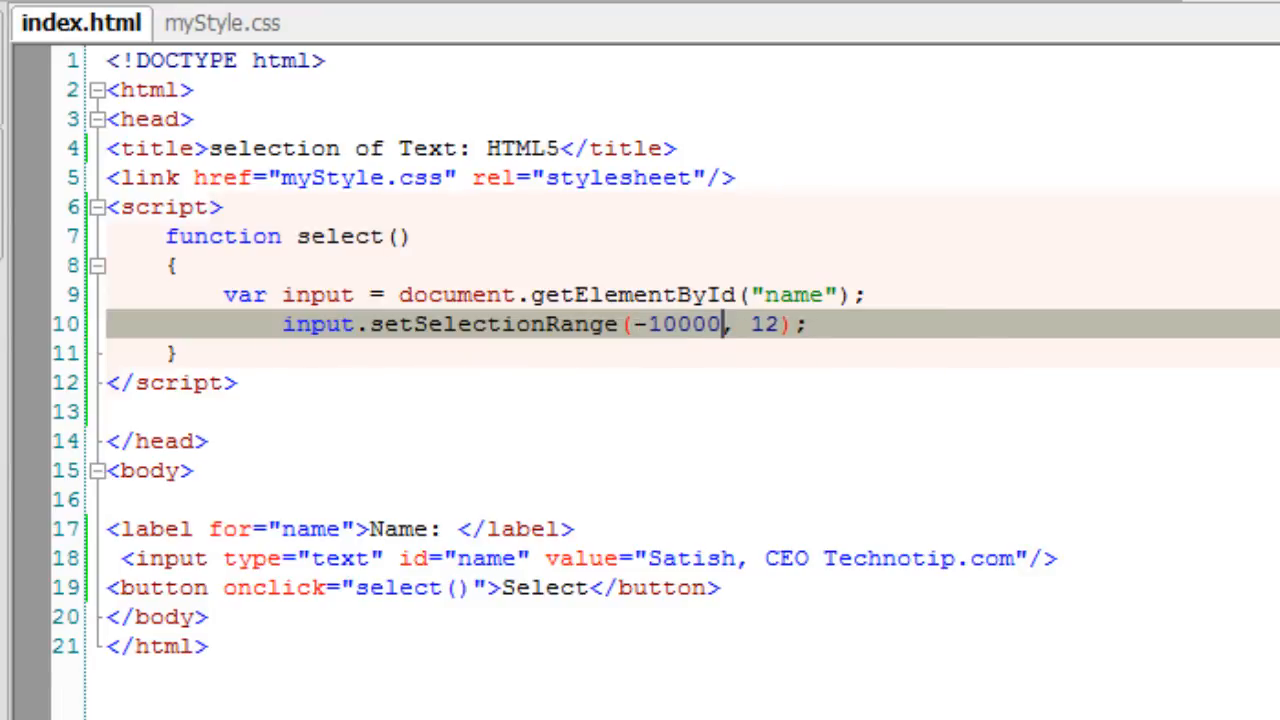